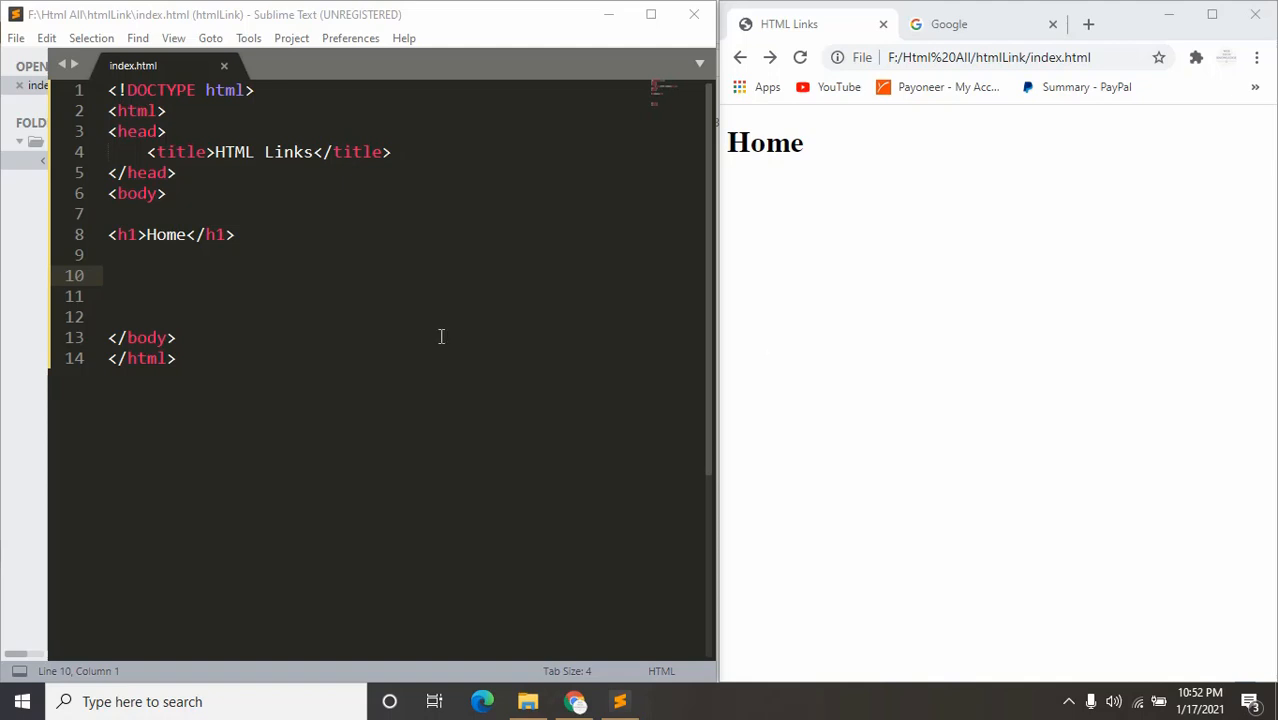
{"action": "mouse_move", "coordinate": [108, 296]}
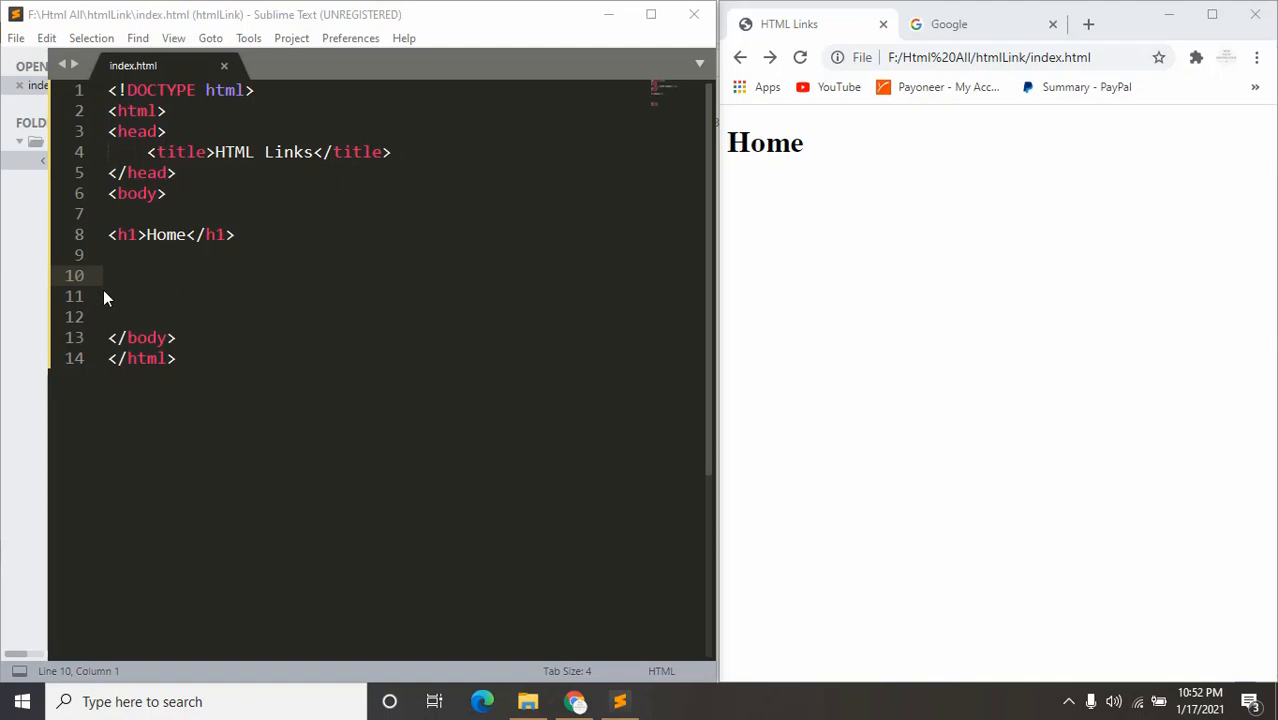
{"action": "mouse_move", "coordinate": [122, 284]}
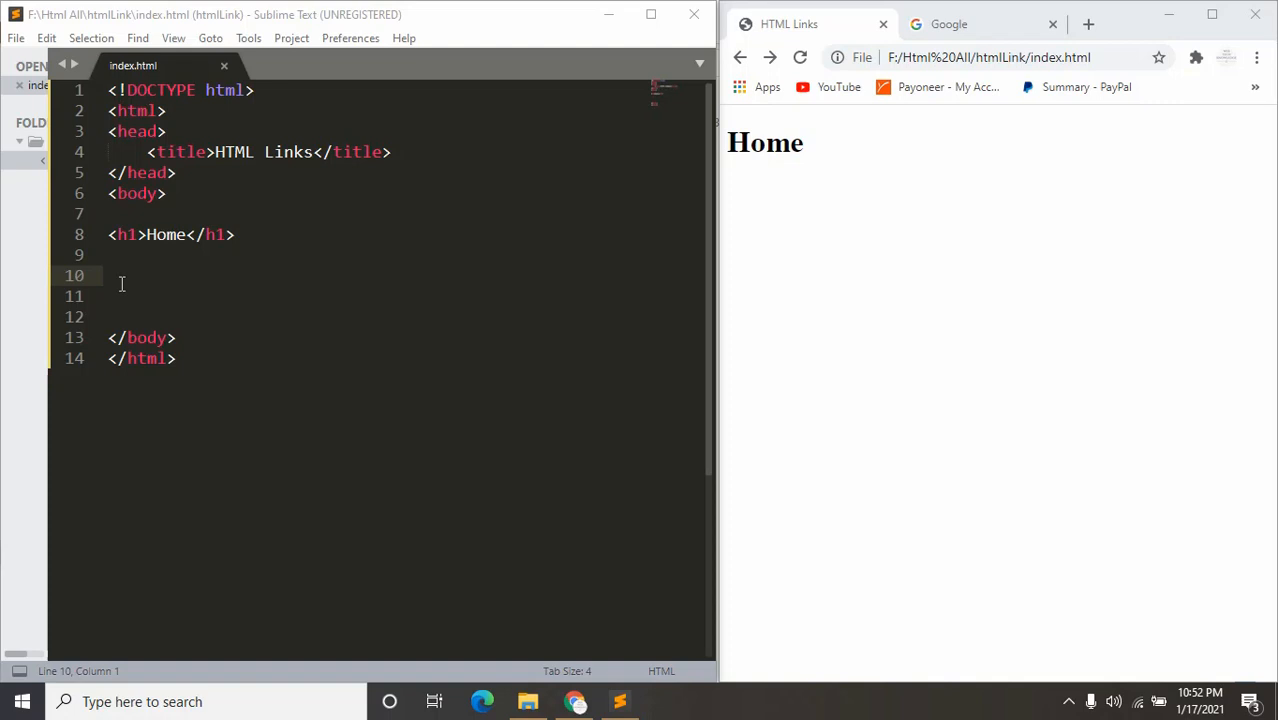
{"action": "mouse_move", "coordinate": [756, 124]}
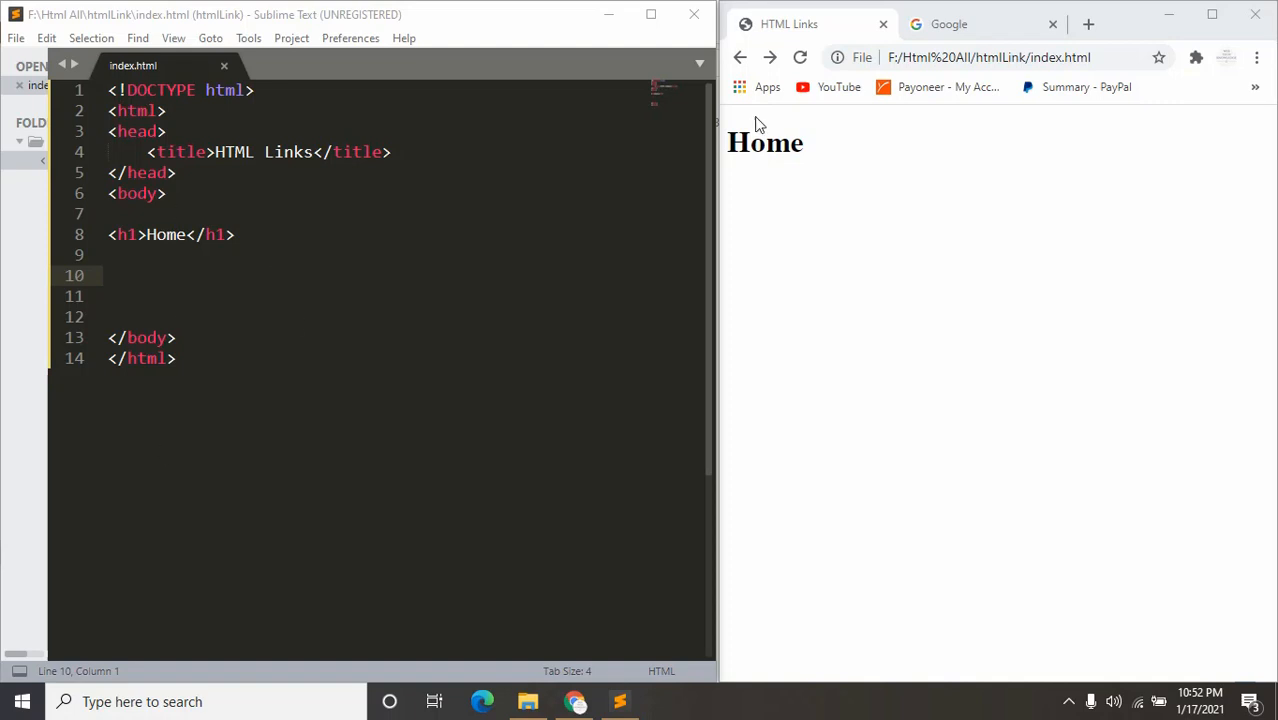
Insert an anchor labelled Google with an empty href under the Home heading and reload the page
{"action": "left_click", "coordinate": [138, 276]}
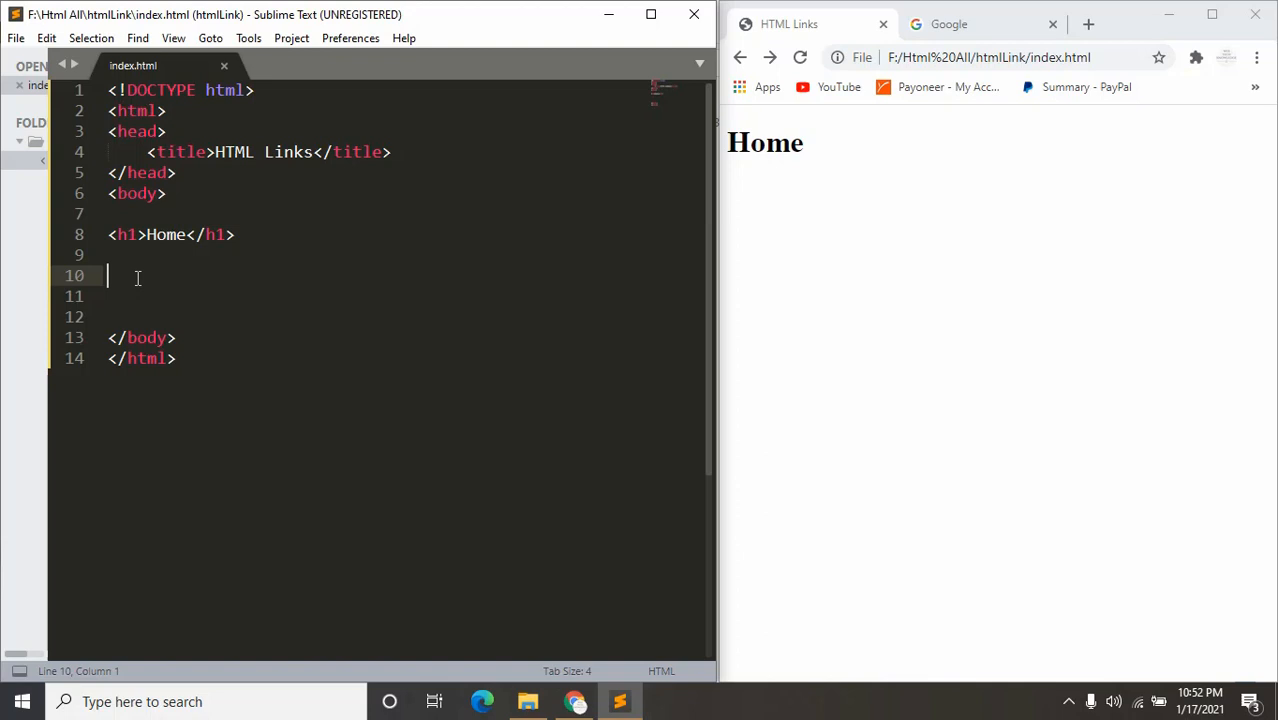
{"action": "type", "text": "<a"}
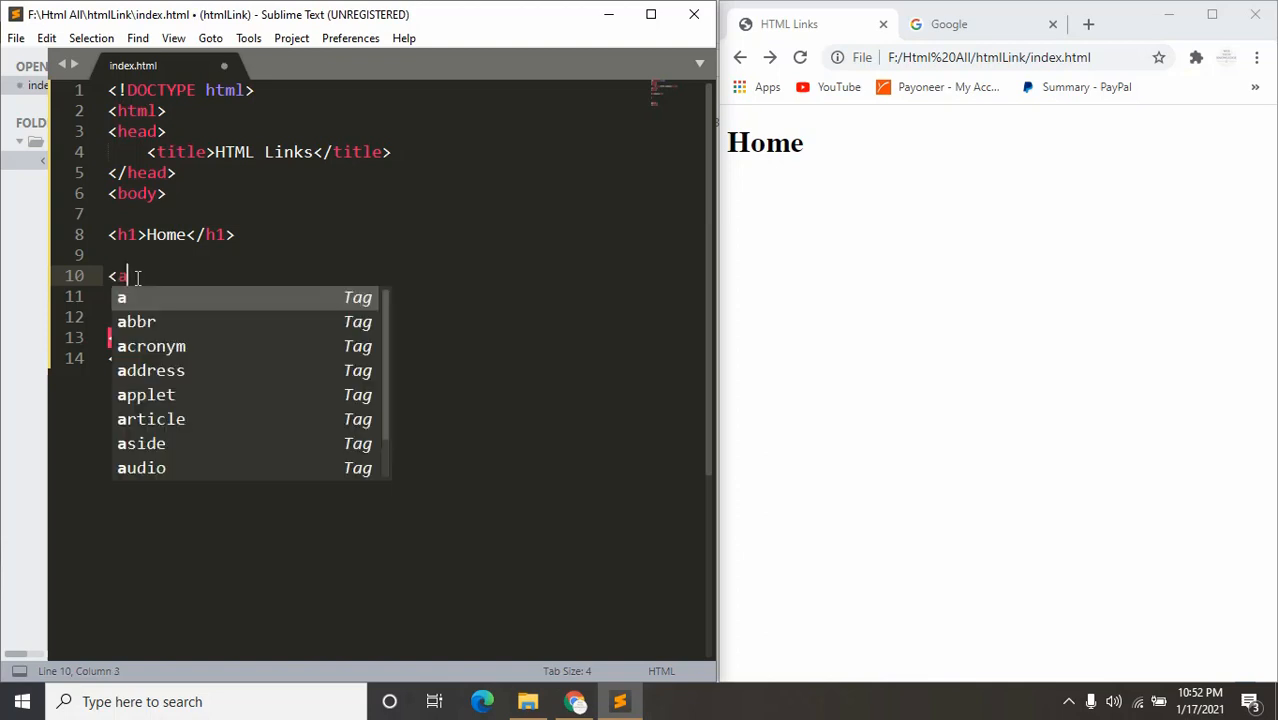
{"action": "key", "text": "Tab"}
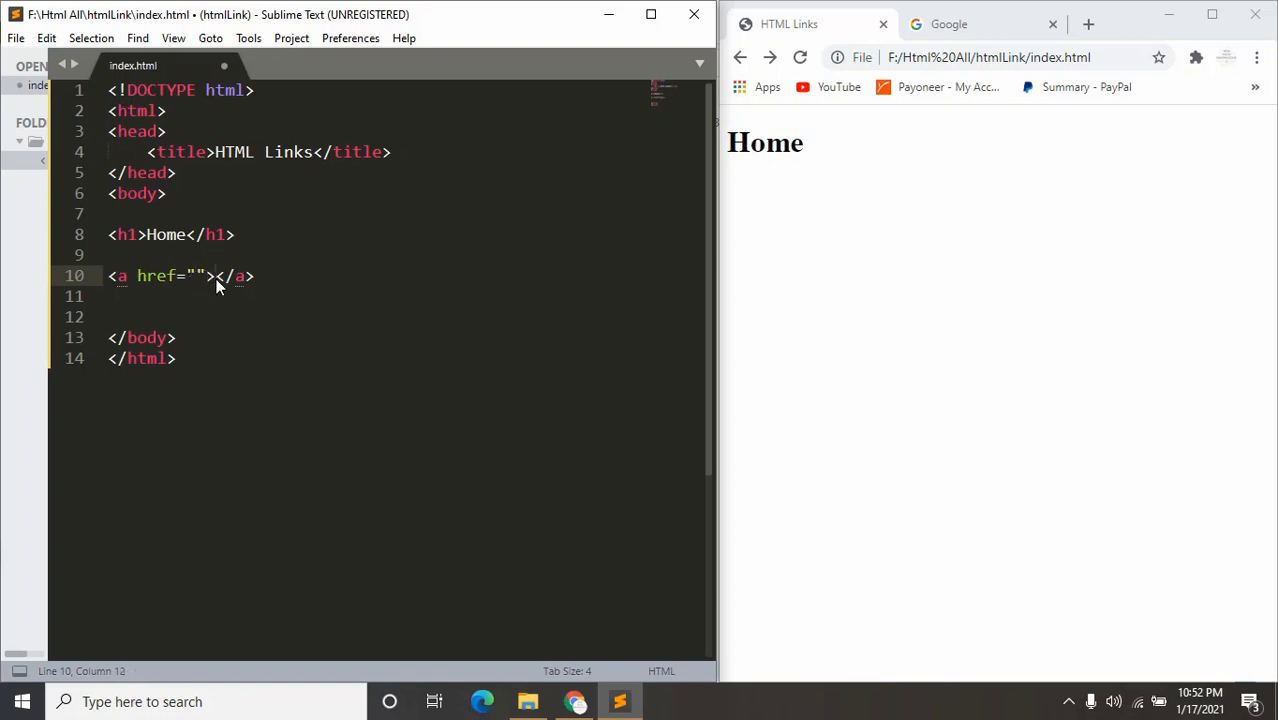
{"action": "type", "text": "Google"}
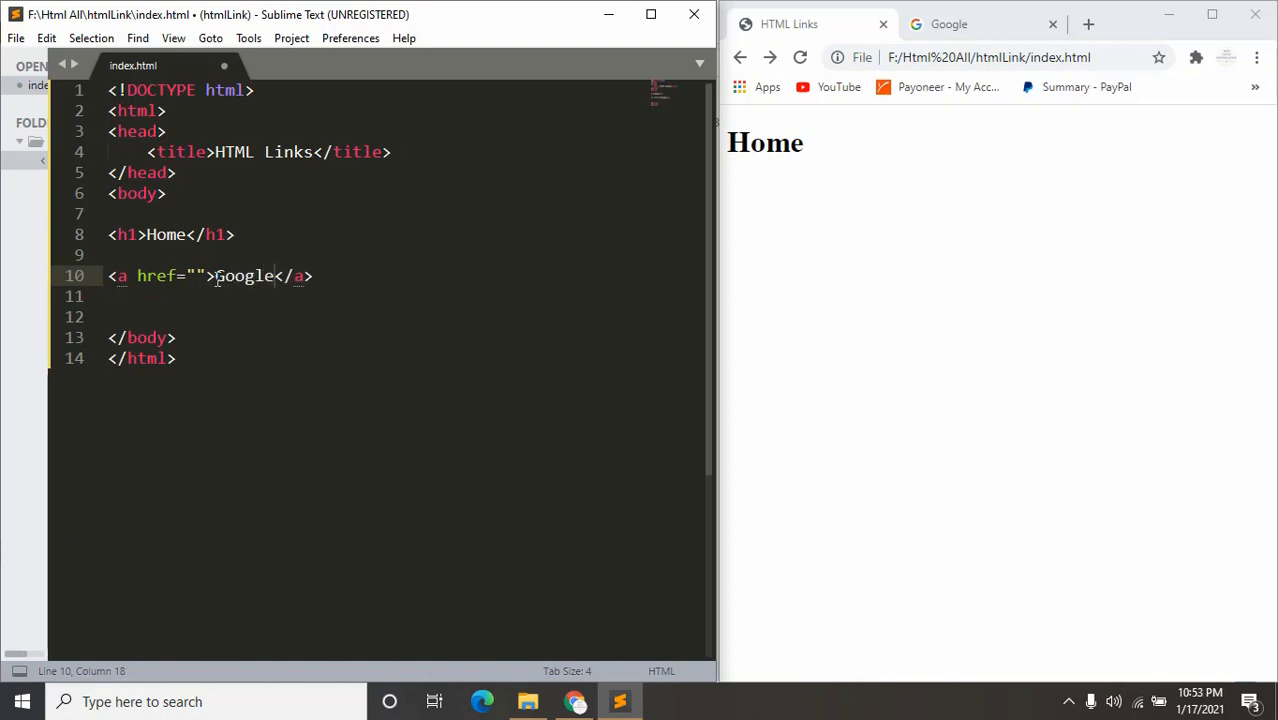
{"action": "left_click", "coordinate": [800, 56]}
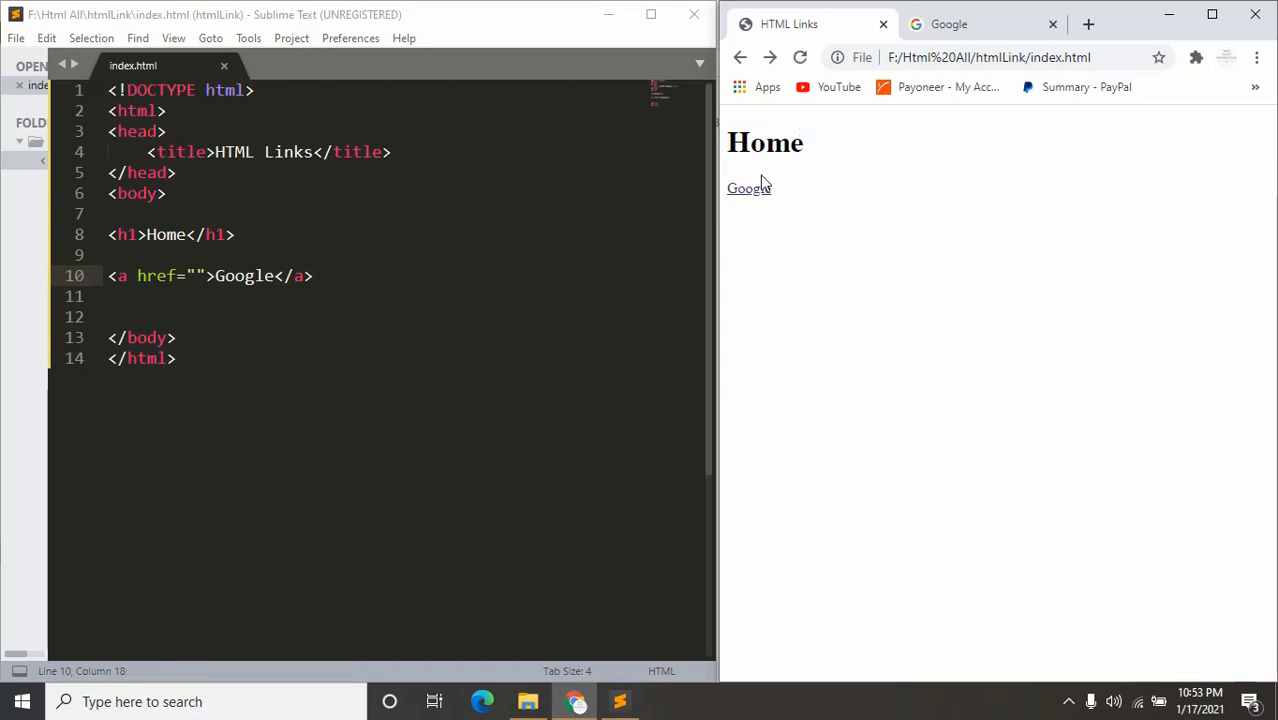
{"action": "left_click", "coordinate": [198, 276]}
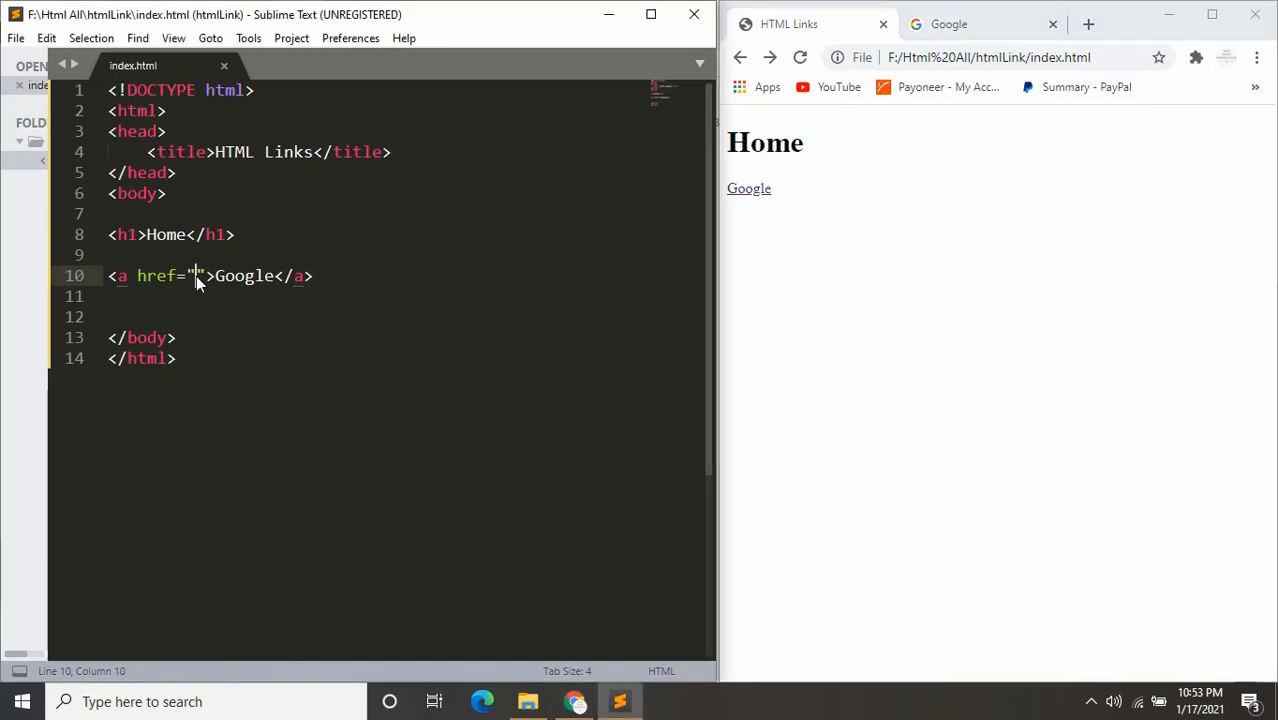
{"action": "left_click", "coordinate": [948, 24]}
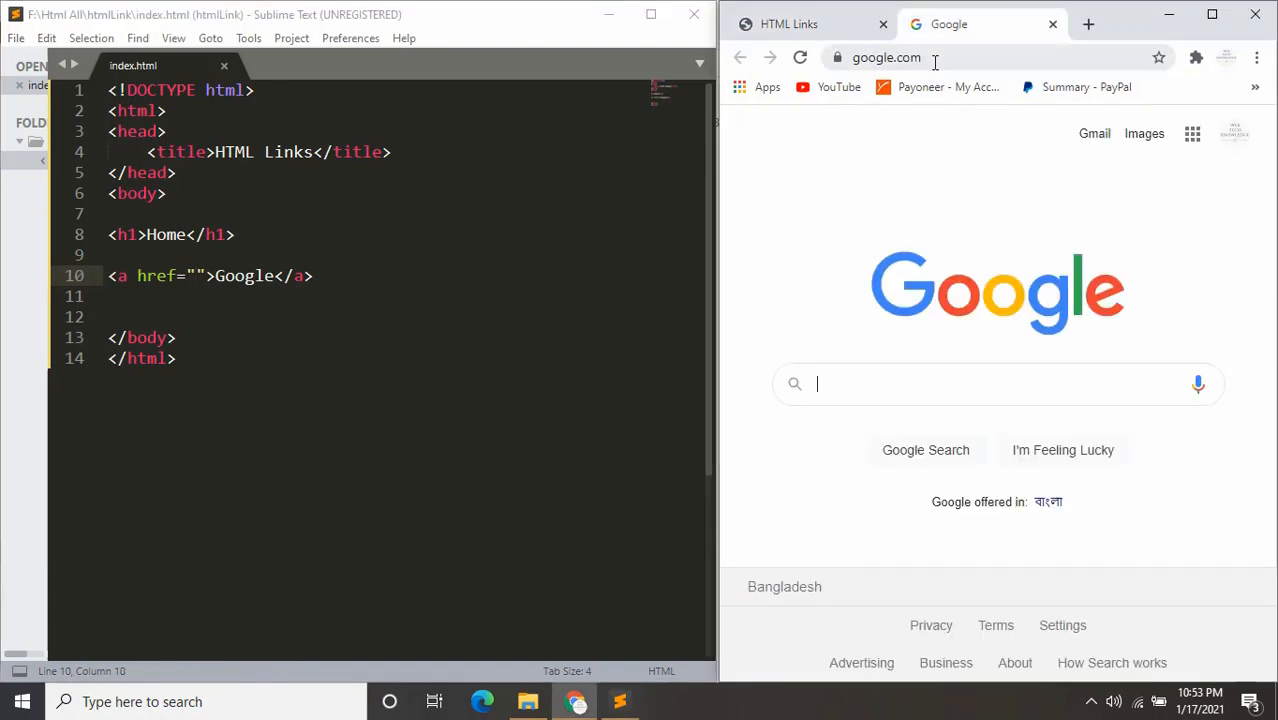
{"action": "left_click", "coordinate": [886, 56]}
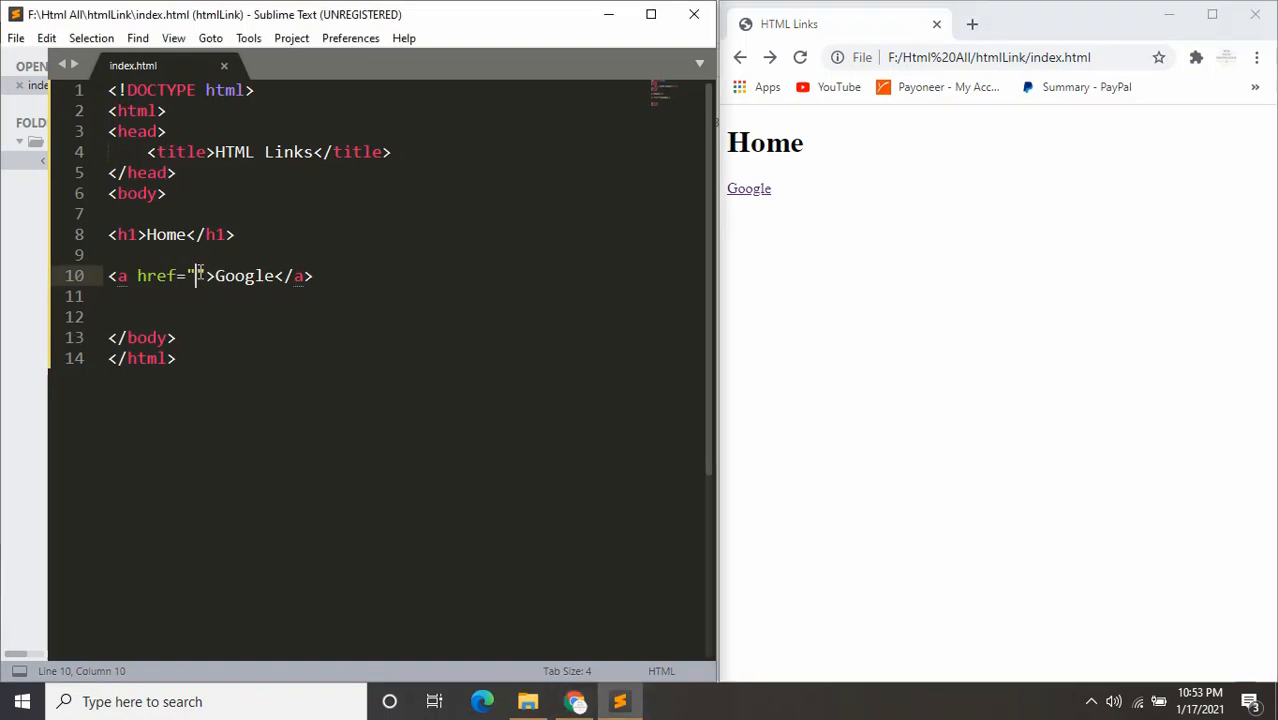
{"action": "type", "text": "https://www.google.com/"}
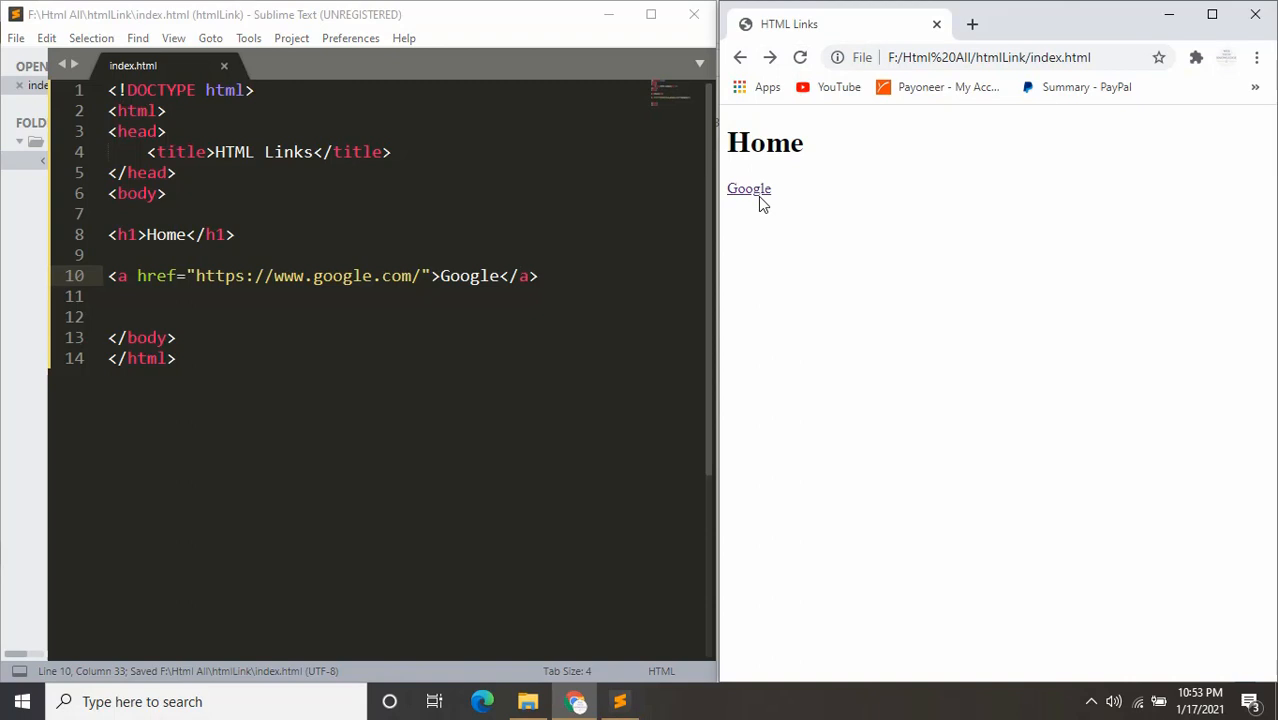
{"action": "left_click", "coordinate": [748, 188]}
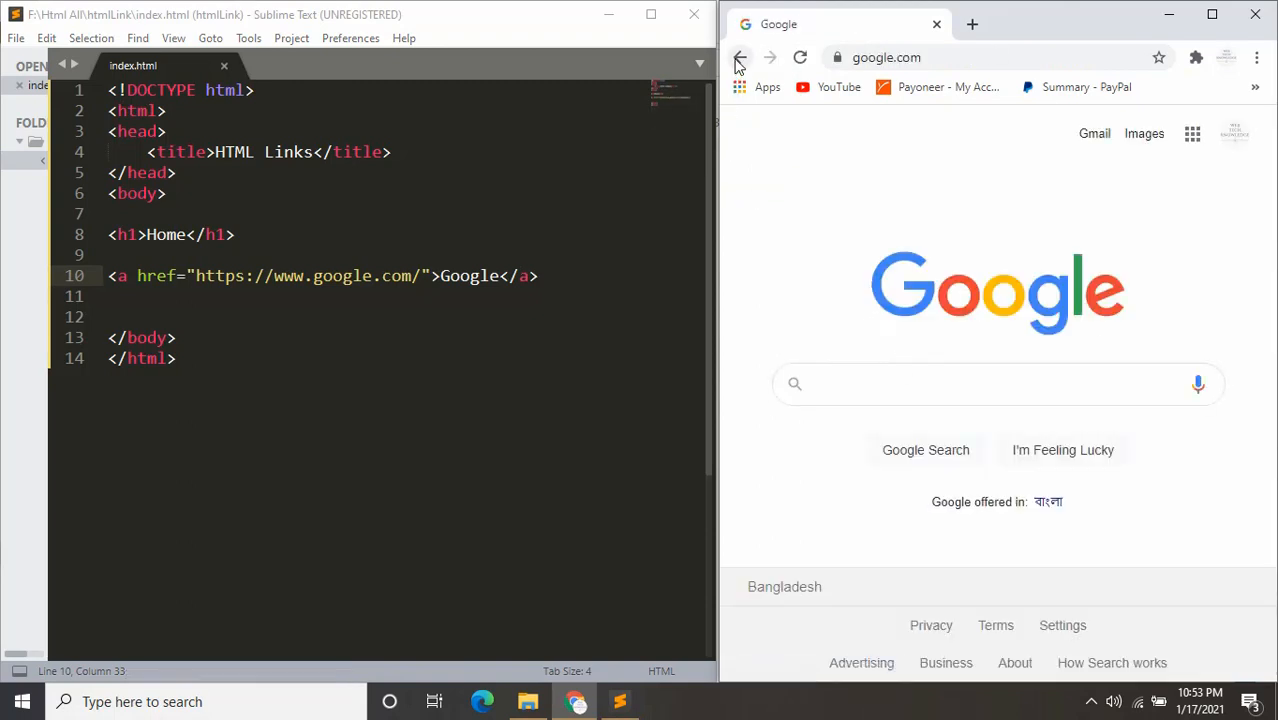
{"action": "left_click", "coordinate": [740, 56]}
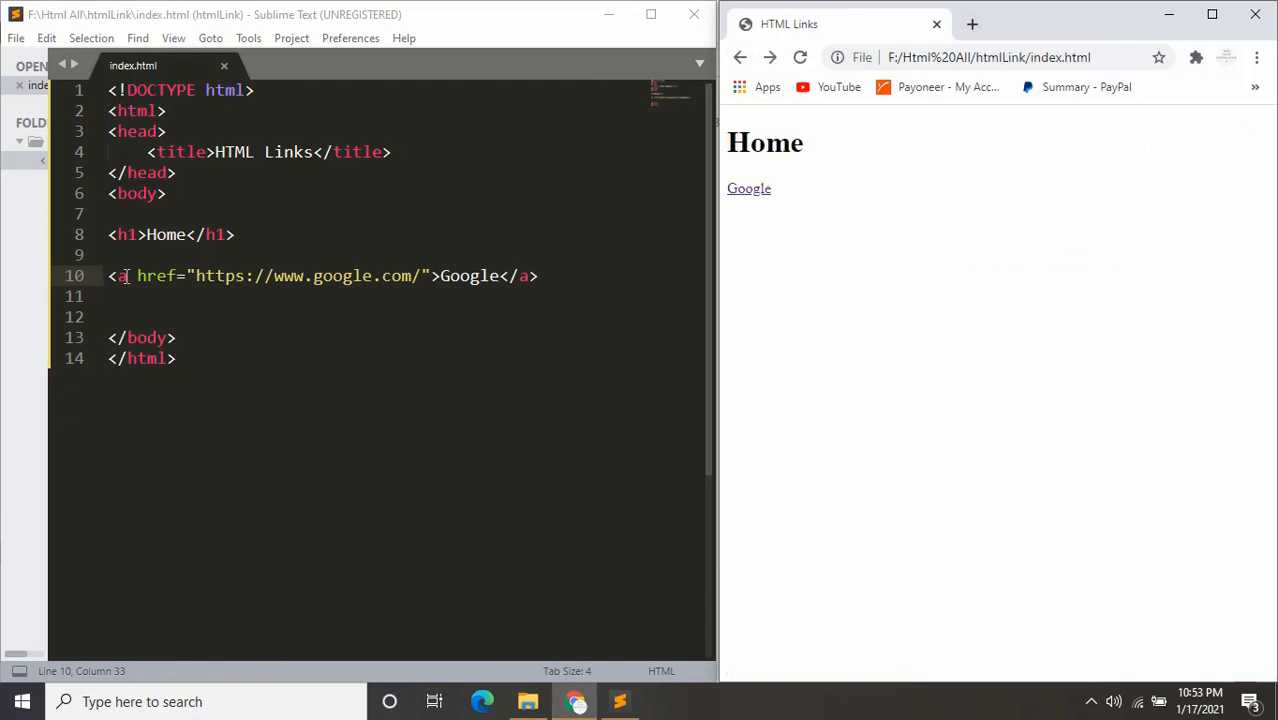
Add target="blank" to the Google anchor, test that it opens a new tab, and close that tab
{"action": "type", "text": "target=\"blank"}
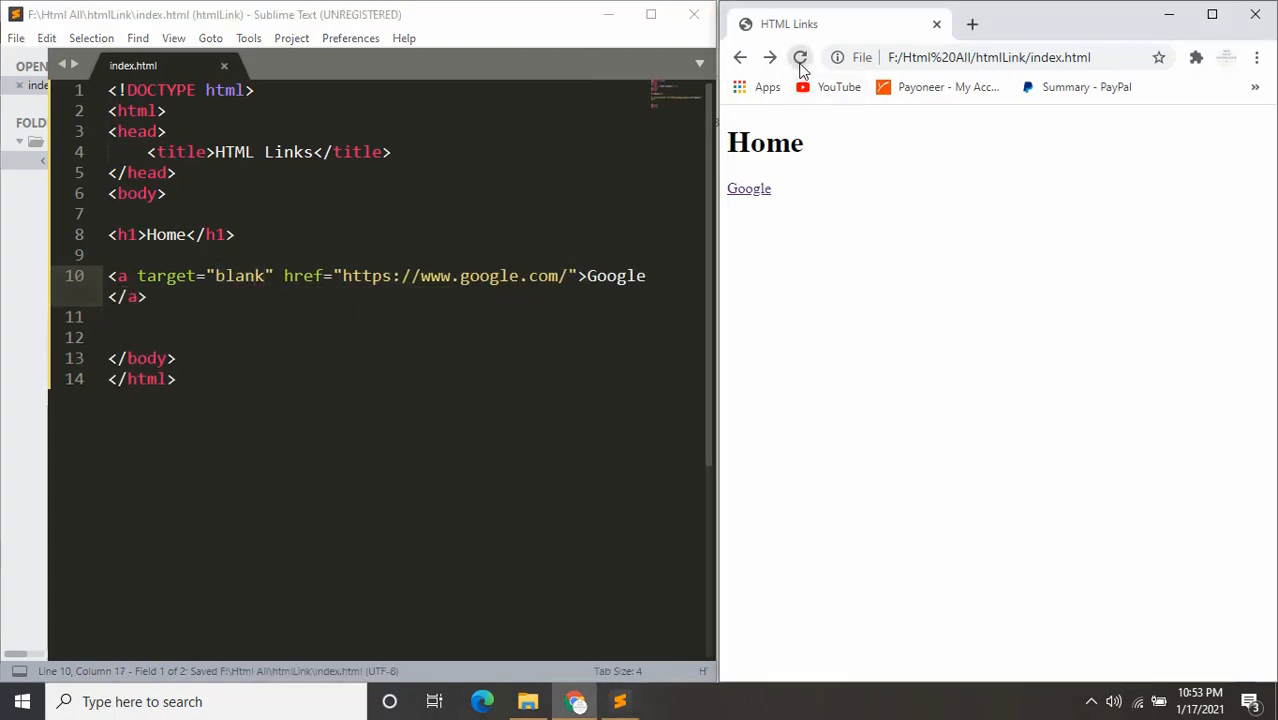
{"action": "left_click", "coordinate": [748, 188]}
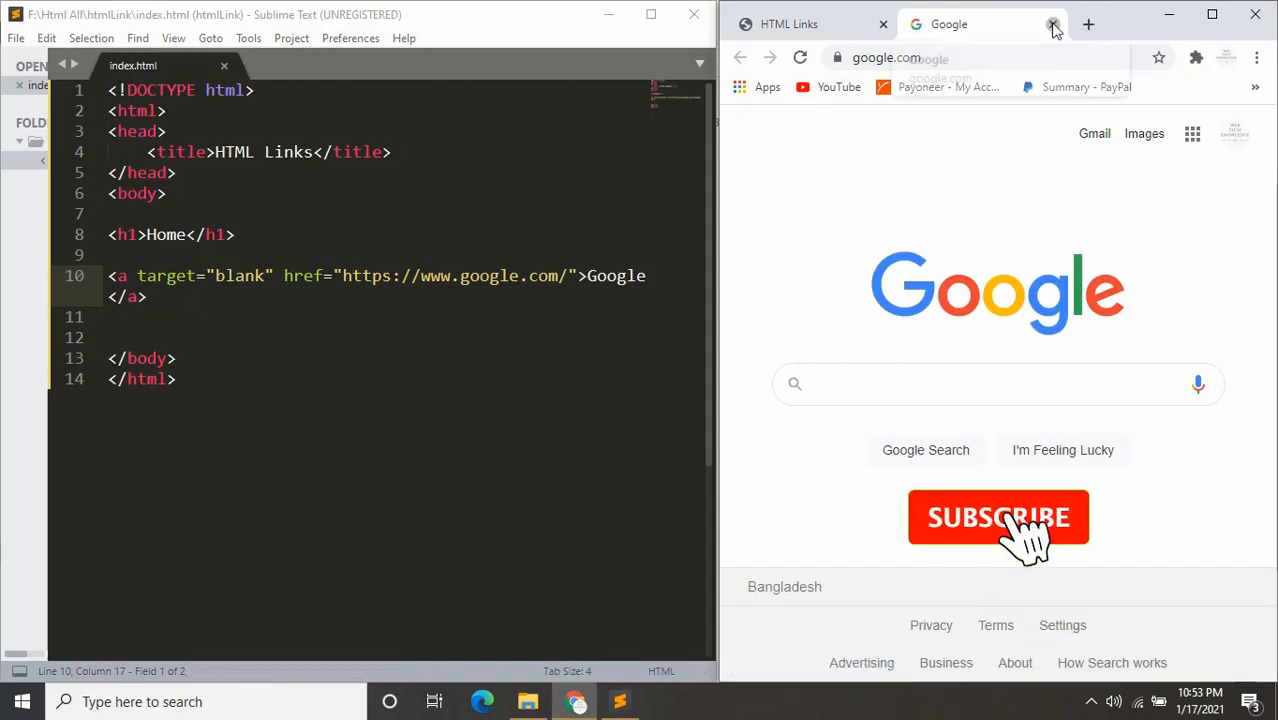
{"action": "left_click", "coordinate": [1052, 24]}
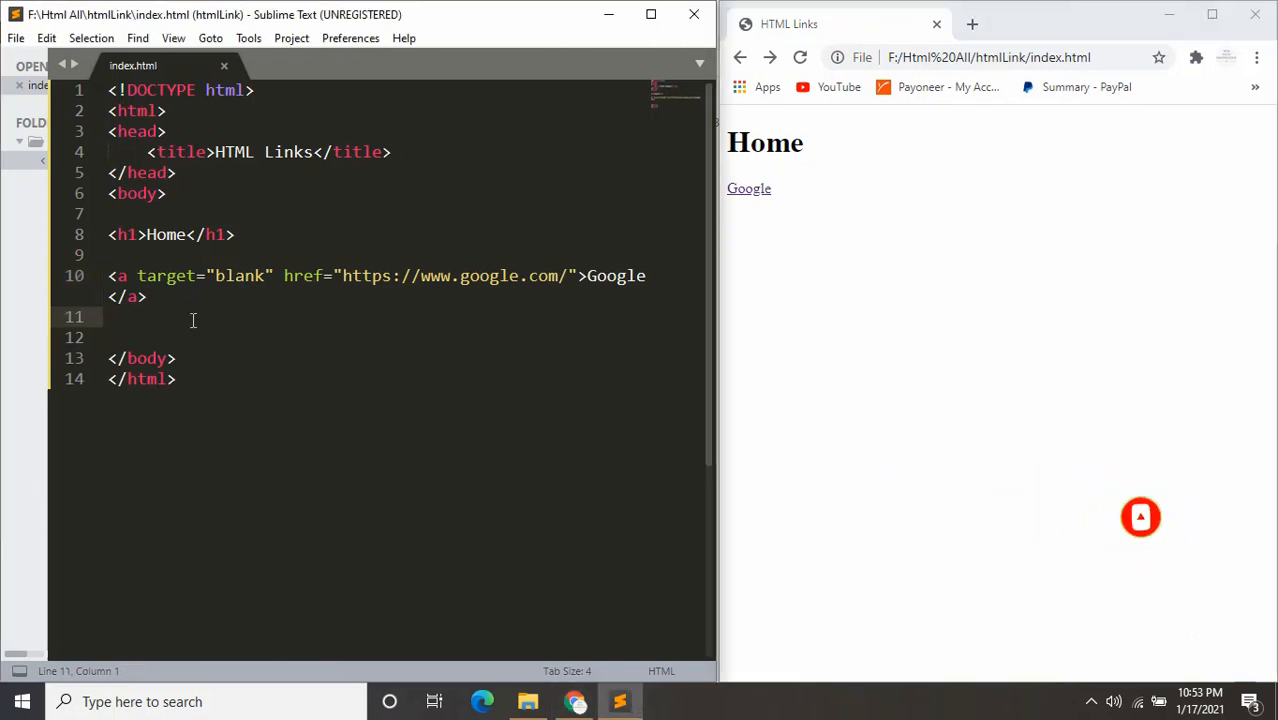
Write <a href="page2.html">Page 2</a> below the Google link
{"action": "type", "text": "<a href=\"\"></a>"}
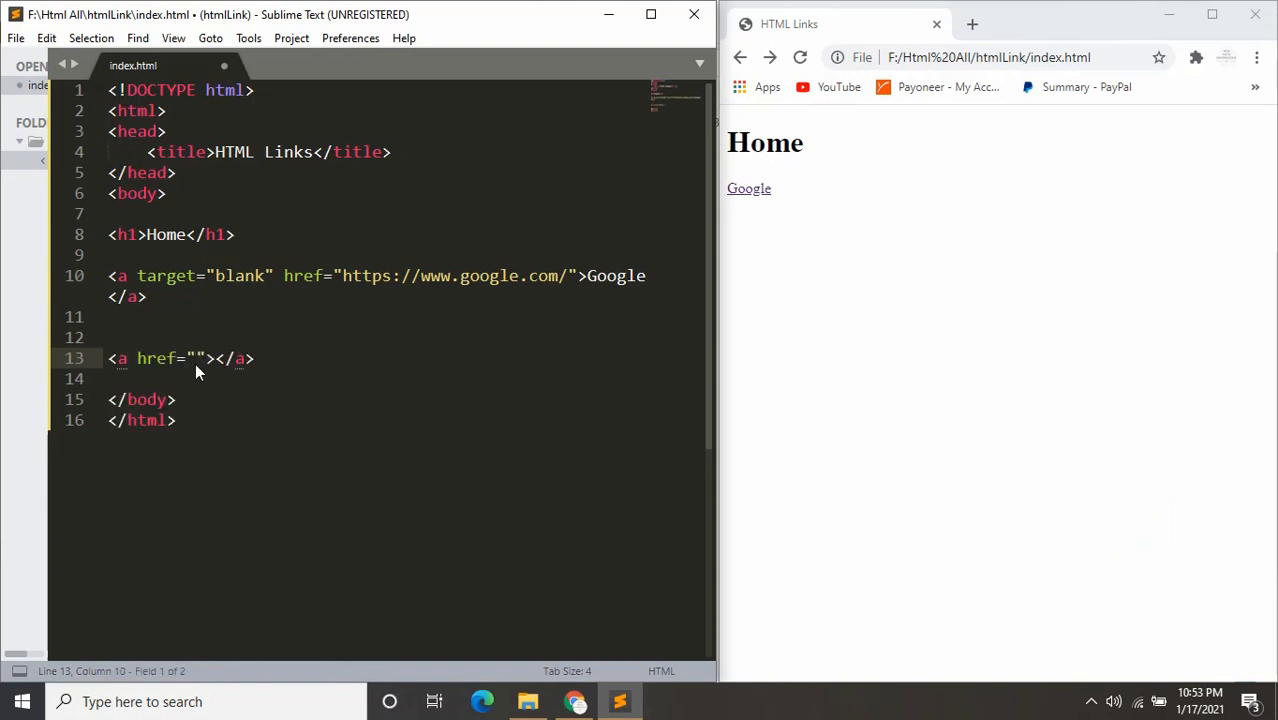
{"action": "type", "text": "pa"}
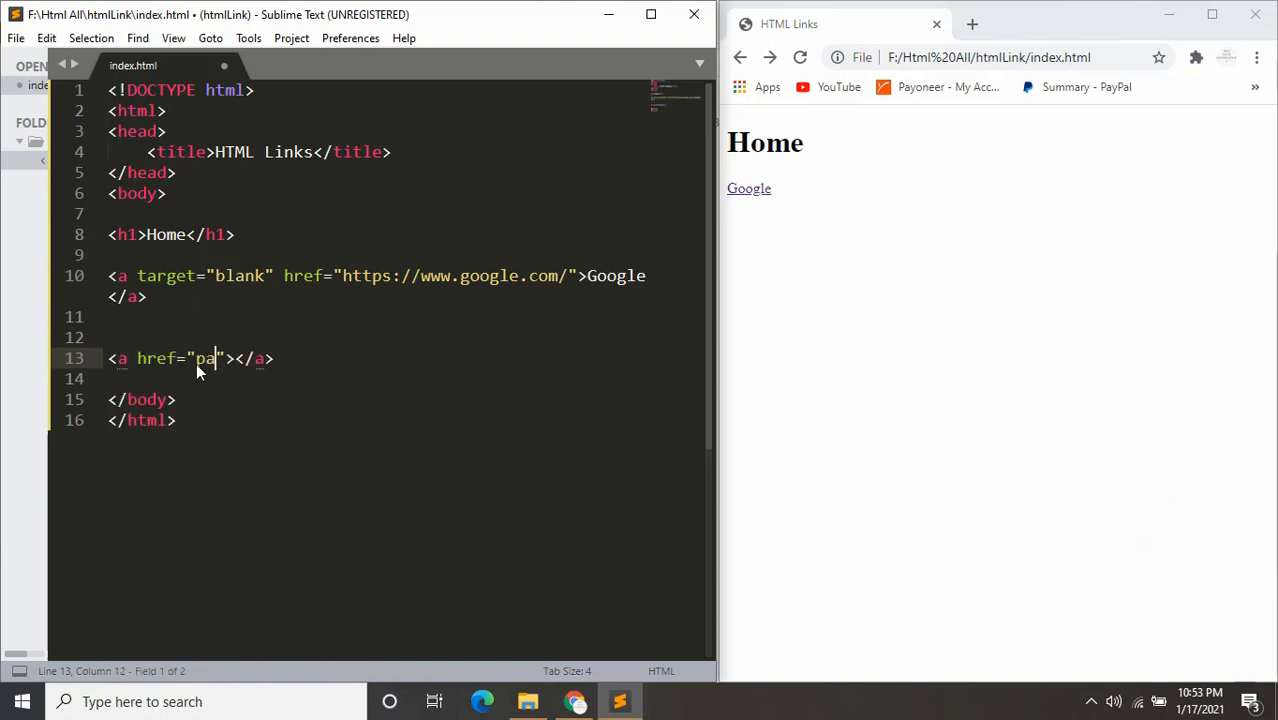
{"action": "type", "text": "ge2.h"}
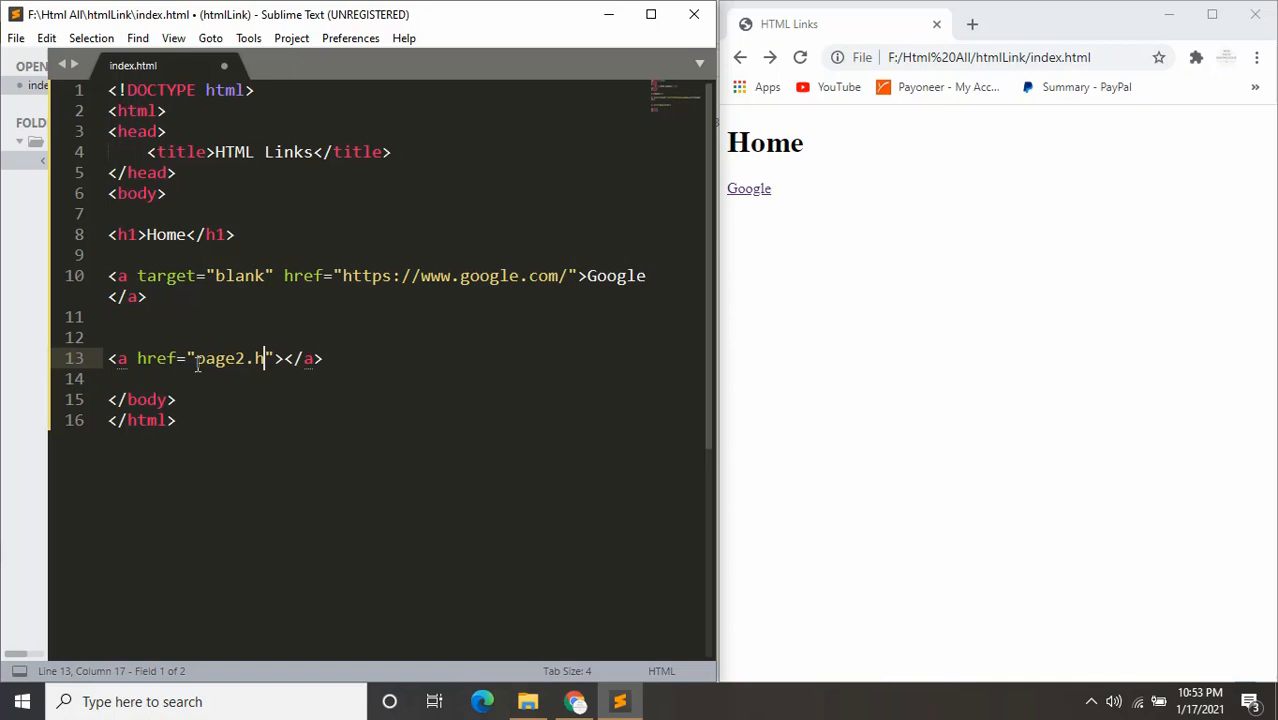
{"action": "type", "text": "tml"}
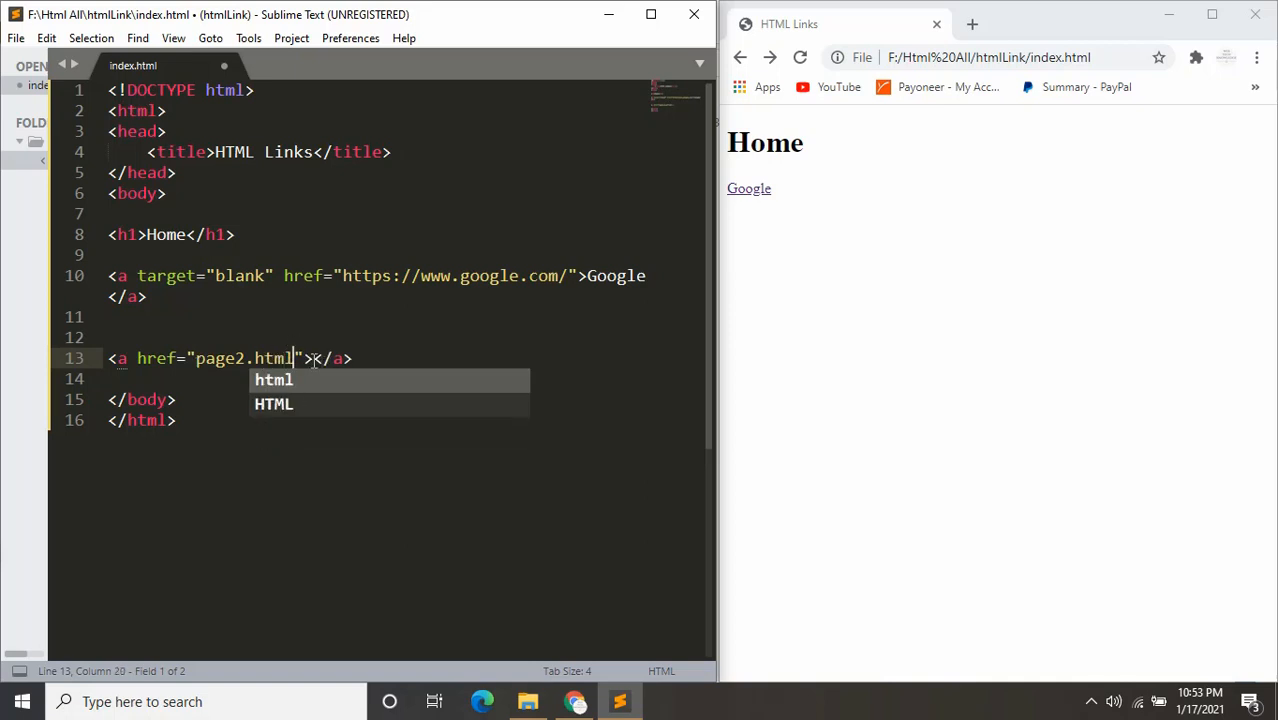
{"action": "type", "text": "Page"}
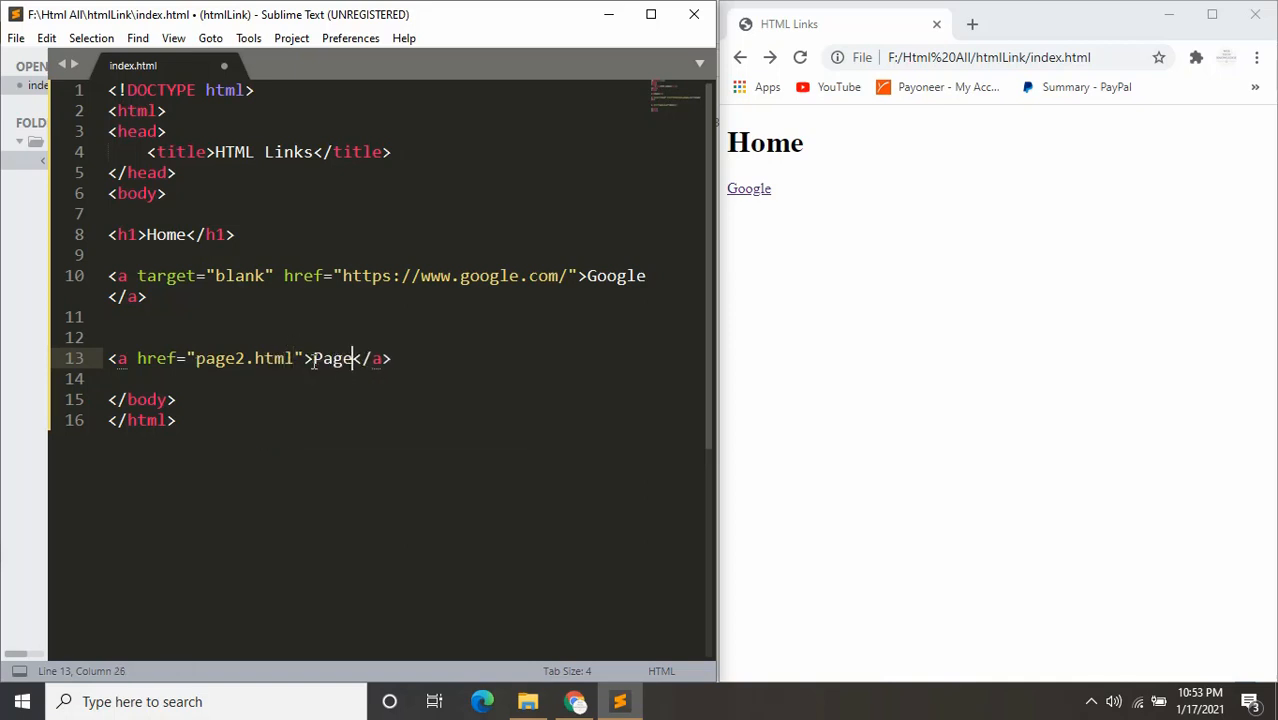
{"action": "type", "text": "2"}
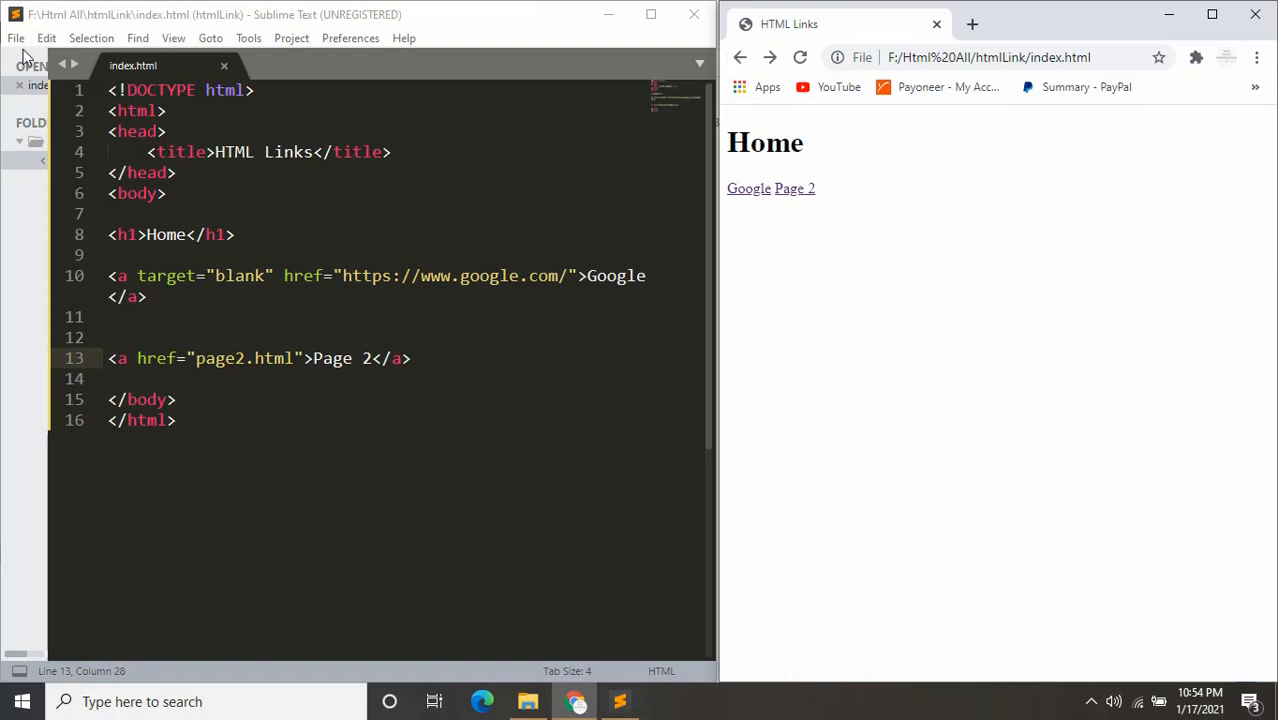
Start a new file and save it as page2.html via Save As
{"action": "key", "text": "ctrl+n"}
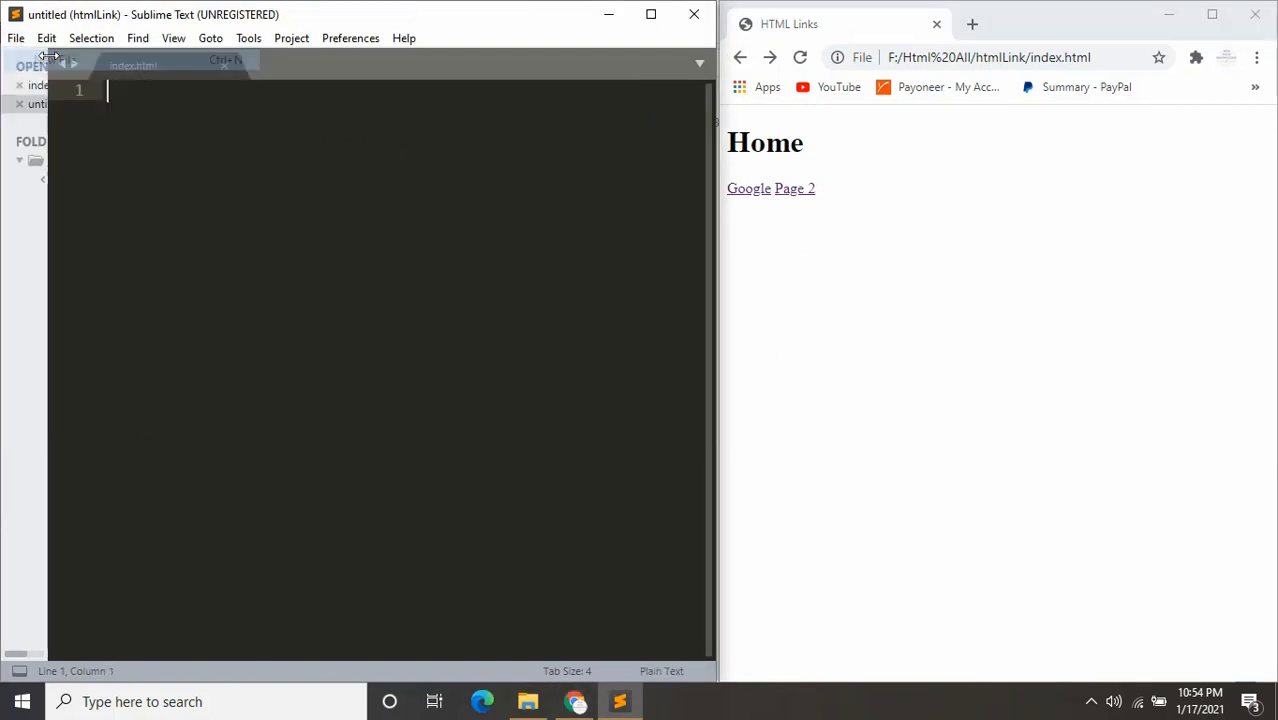
{"action": "left_click", "coordinate": [16, 38]}
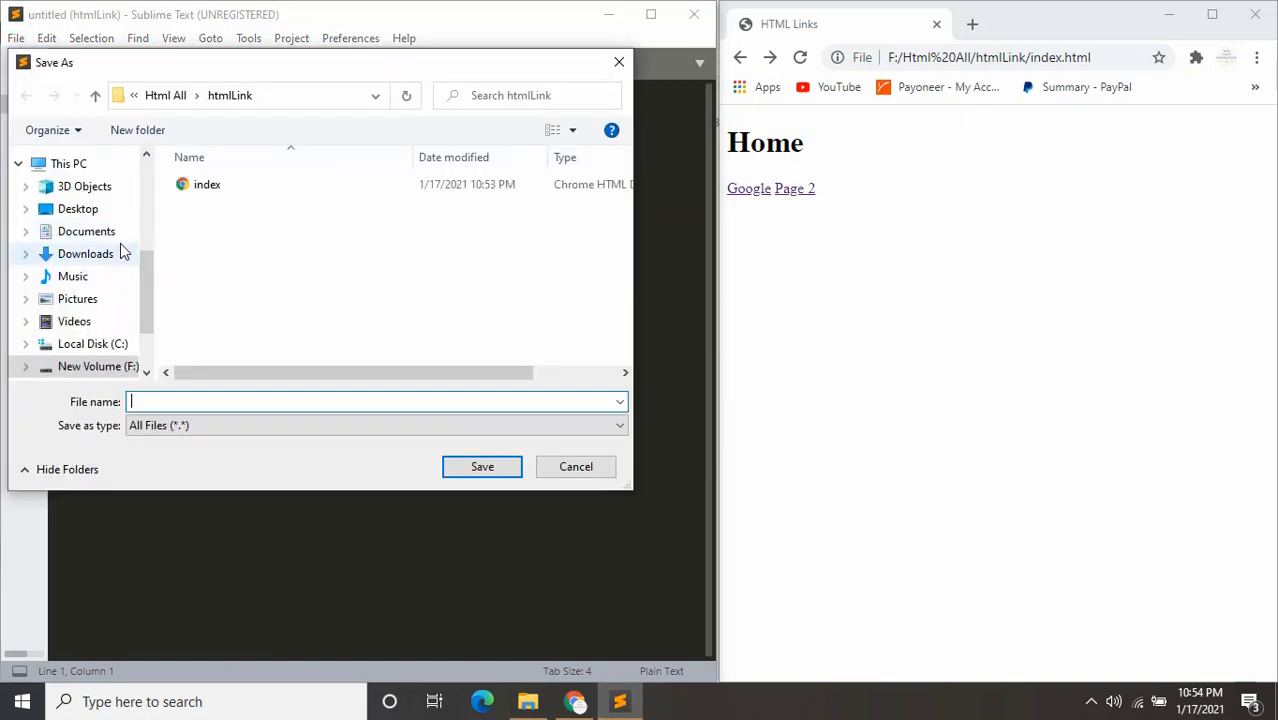
{"action": "type", "text": "page2.html"}
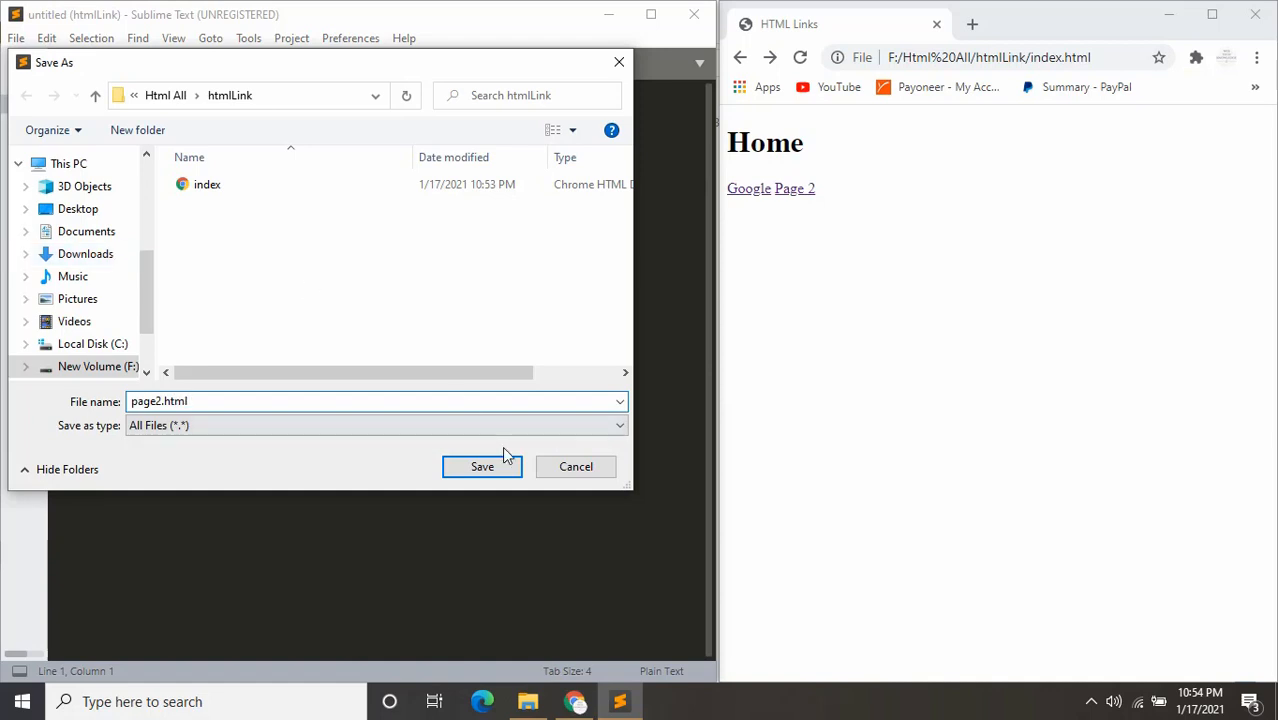
{"action": "left_click", "coordinate": [482, 466]}
{"action": "type", "text": ">"}
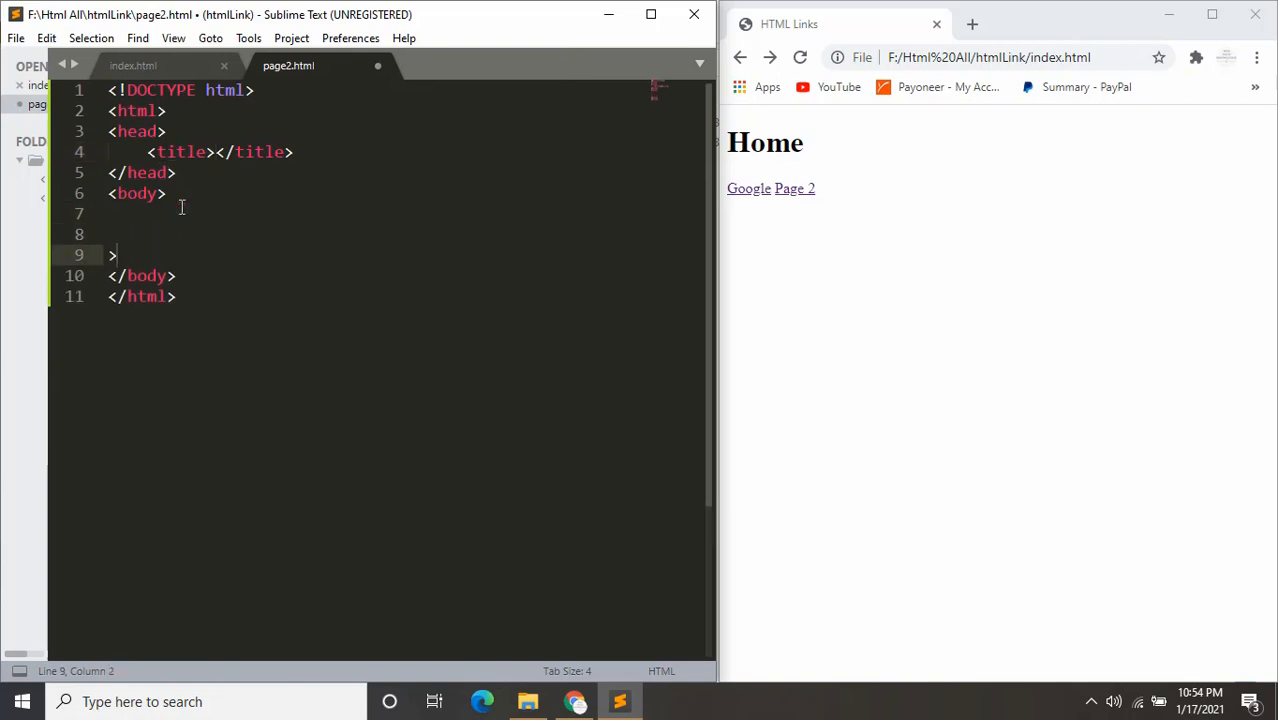
Add an <h1>This is my Page 2</h1> heading and view page2.html in Chrome
{"action": "type", "text": "<h1"}
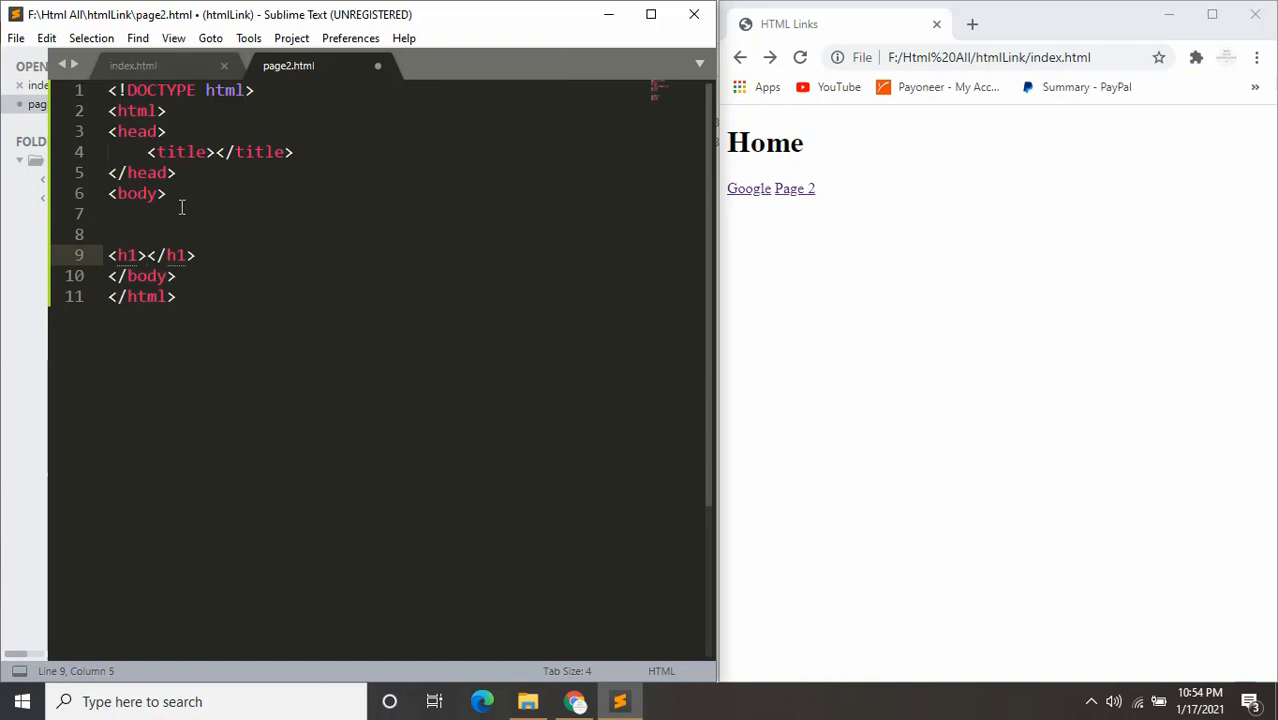
{"action": "type", "text": "This is my Page 2"}
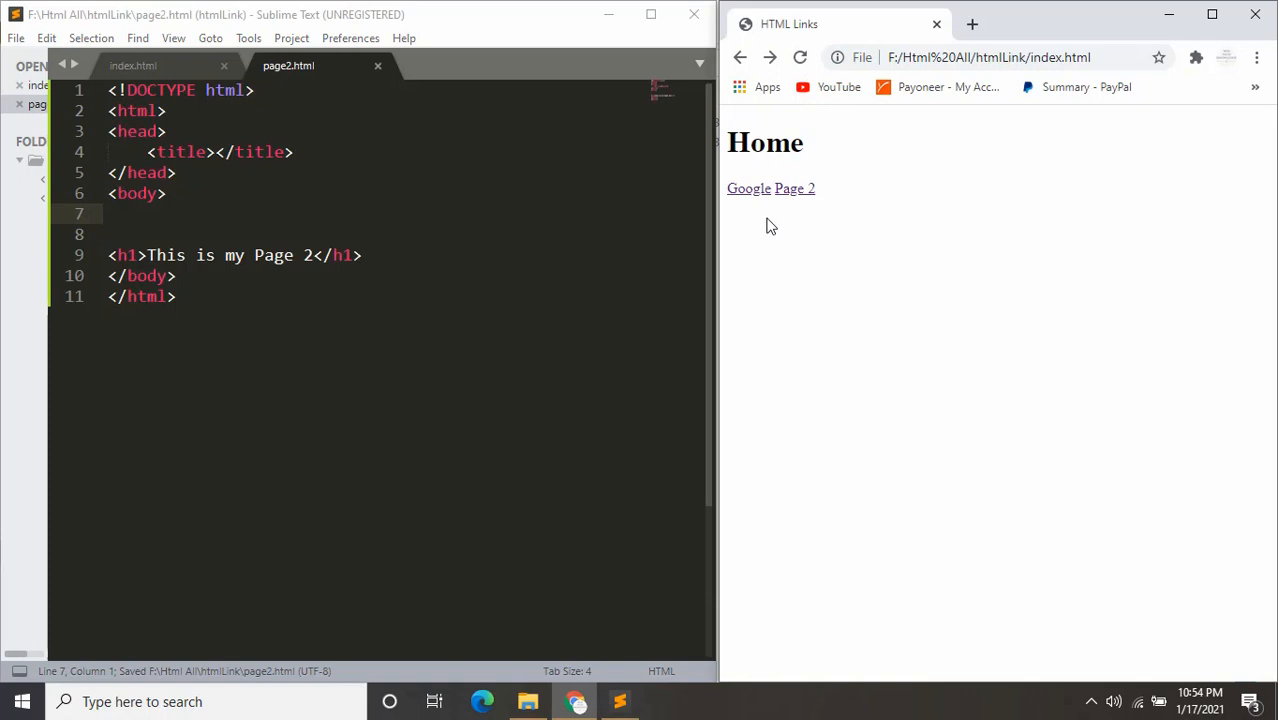
{"action": "left_click", "coordinate": [792, 188]}
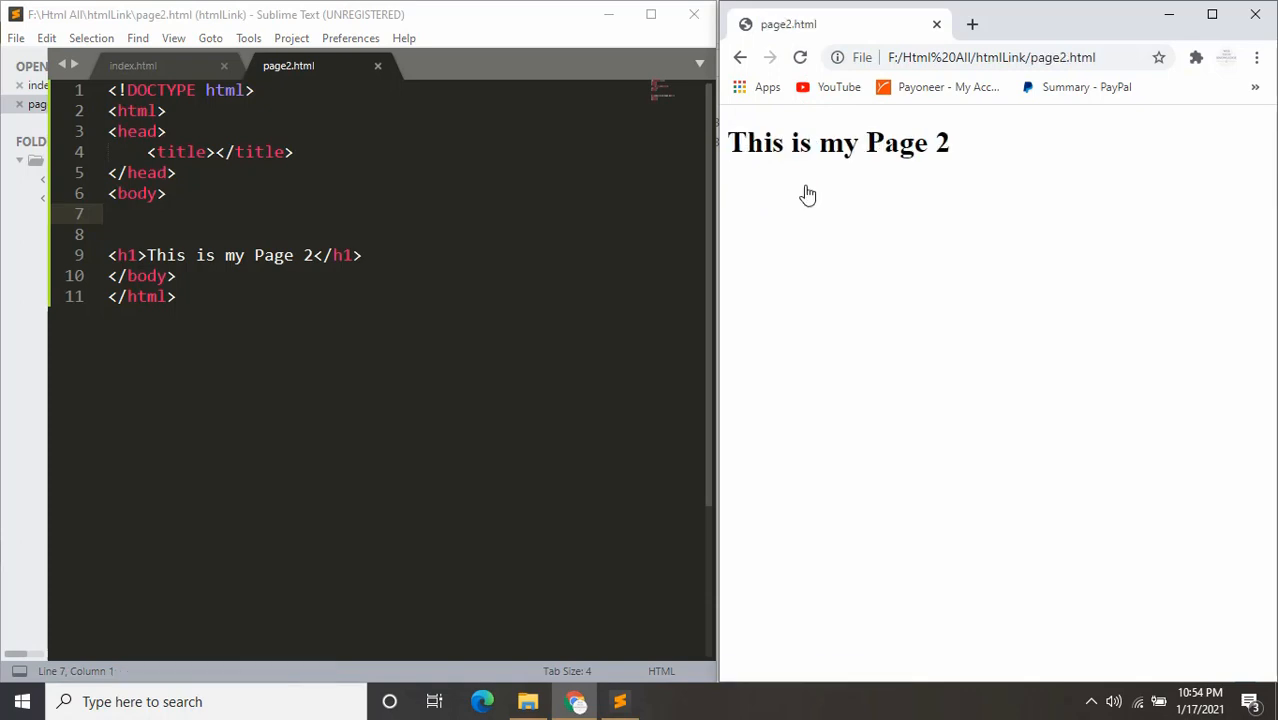
{"action": "mouse_move", "coordinate": [928, 184]}
{"action": "type", "text": "<a href=\"\"></a>"}
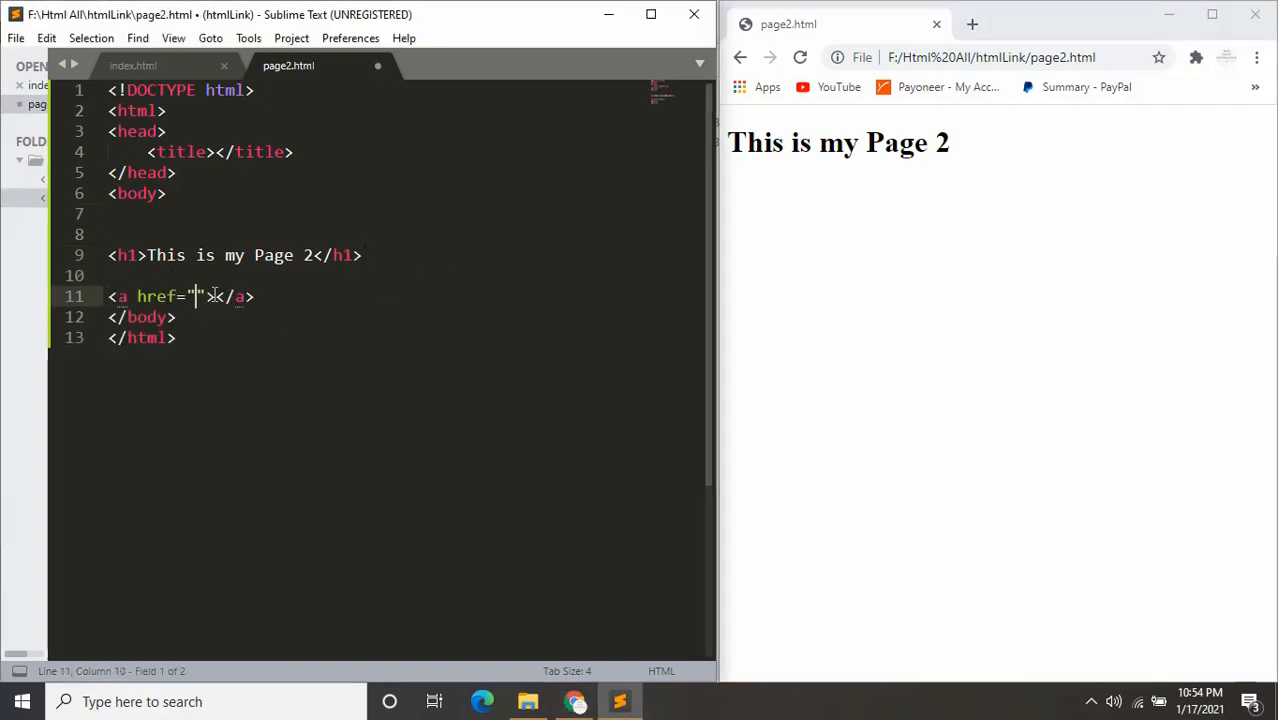
Write <a href="index.html">Home</a> on page 2, save, and follow the Page 2 link from Home
{"action": "type", "text": "inde"}
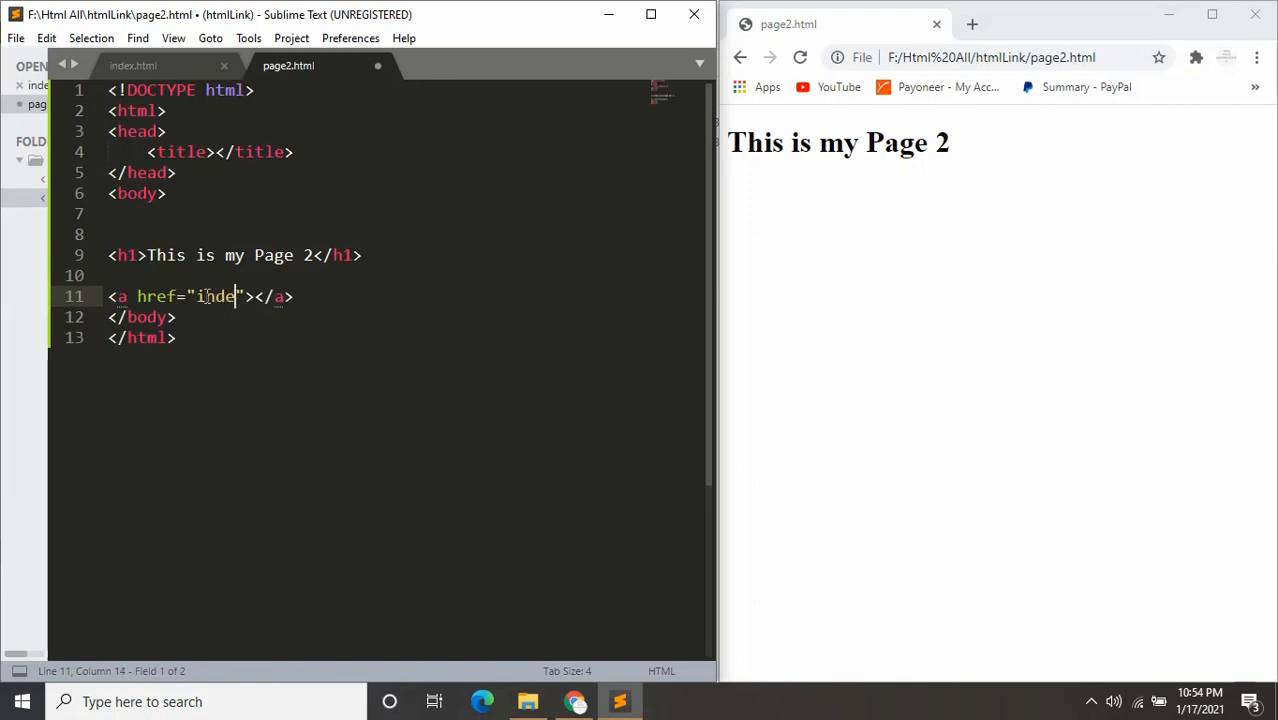
{"action": "type", "text": "x.html"}
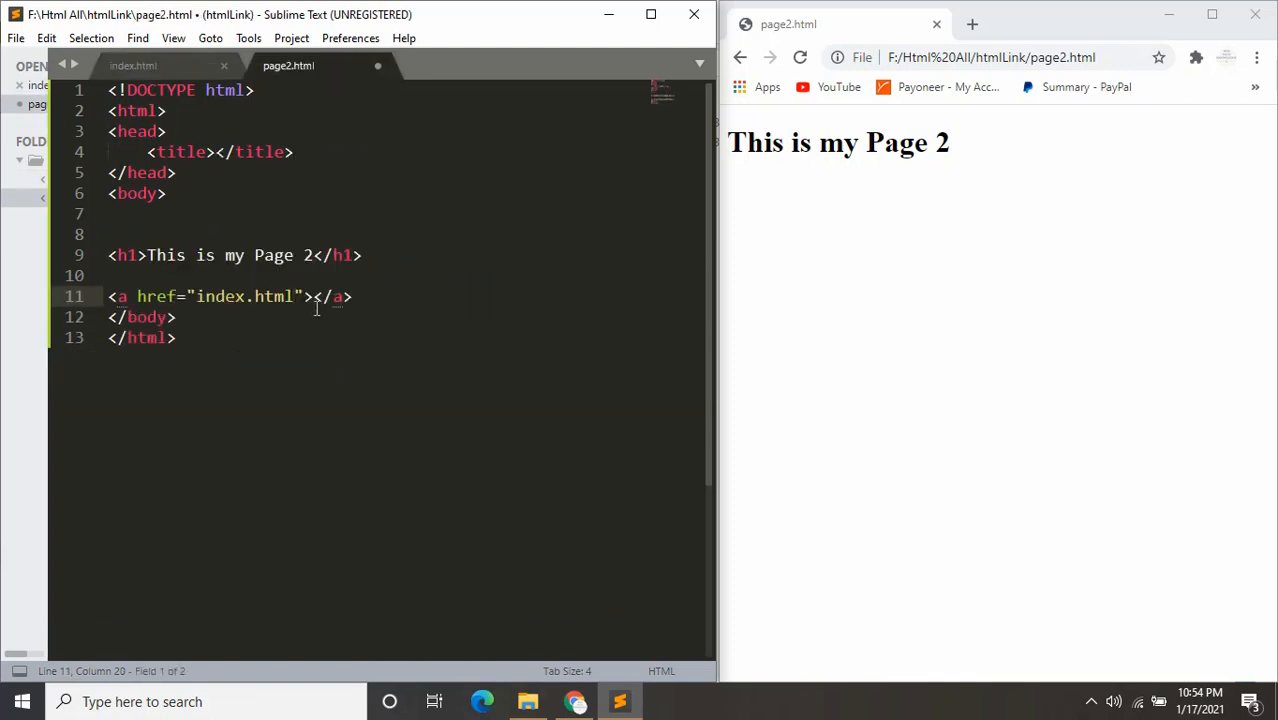
{"action": "type", "text": "Home"}
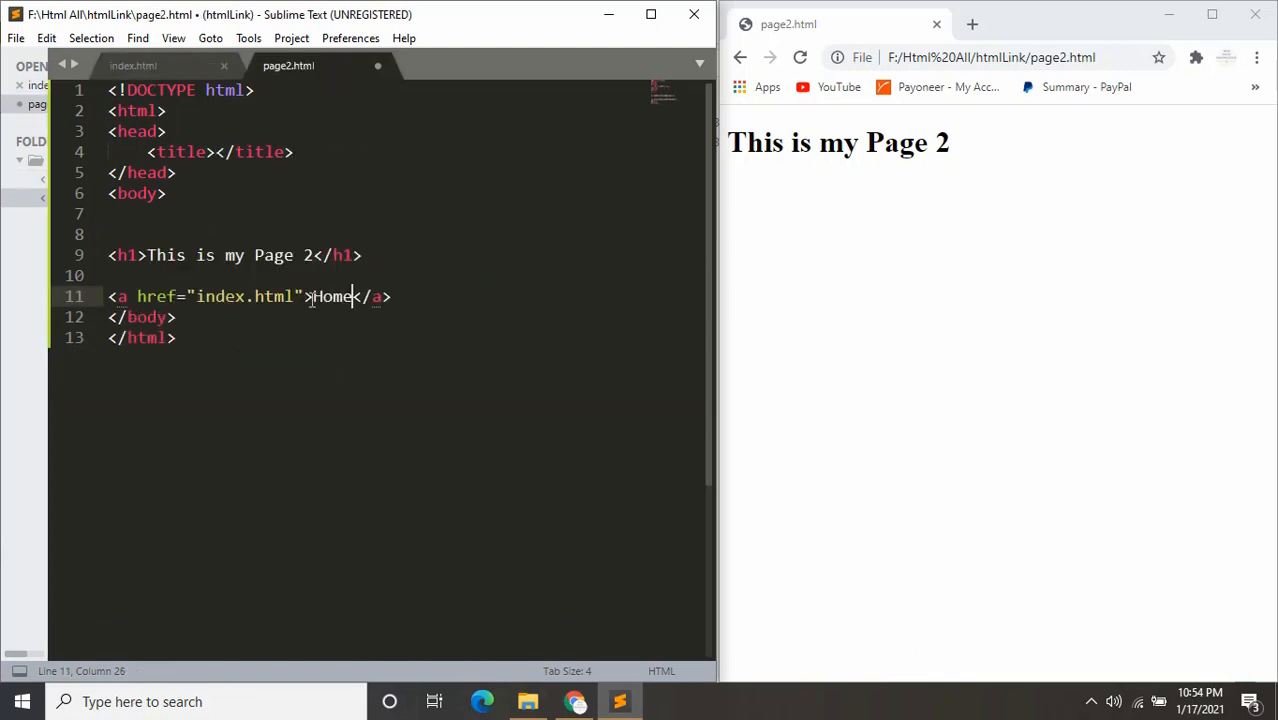
{"action": "key", "text": "ctrl+s"}
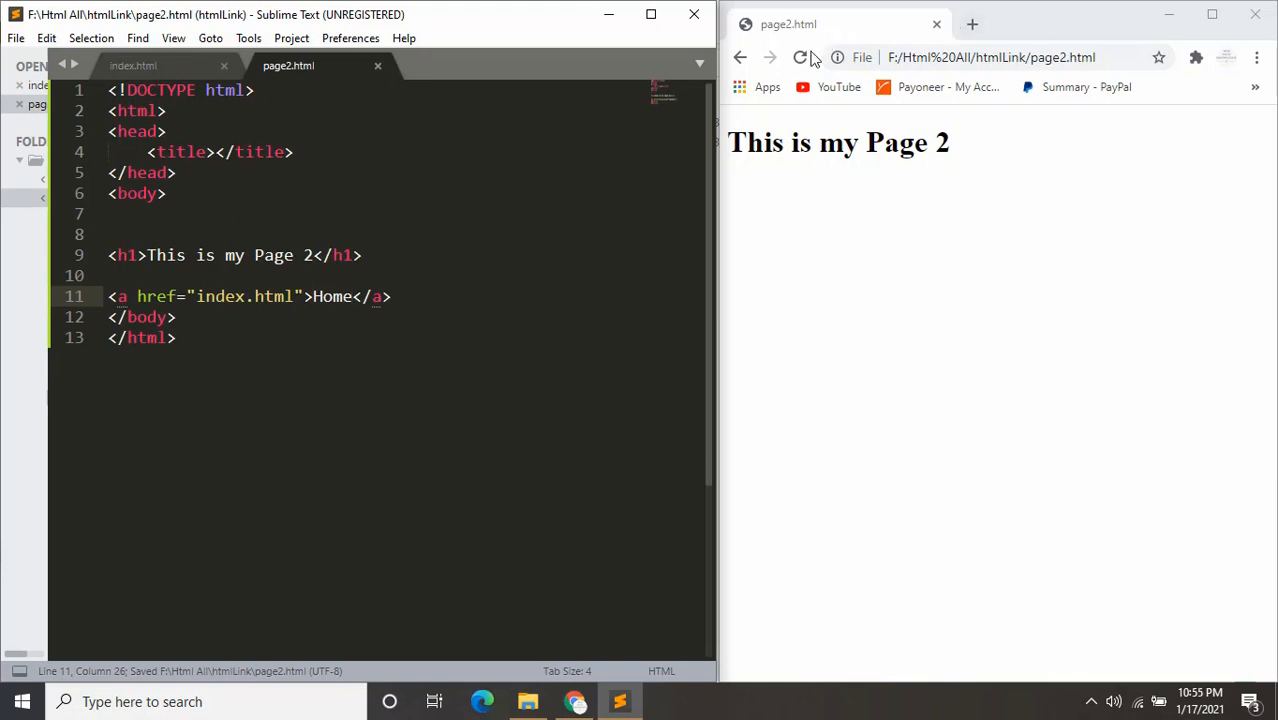
{"action": "left_click", "coordinate": [800, 56]}
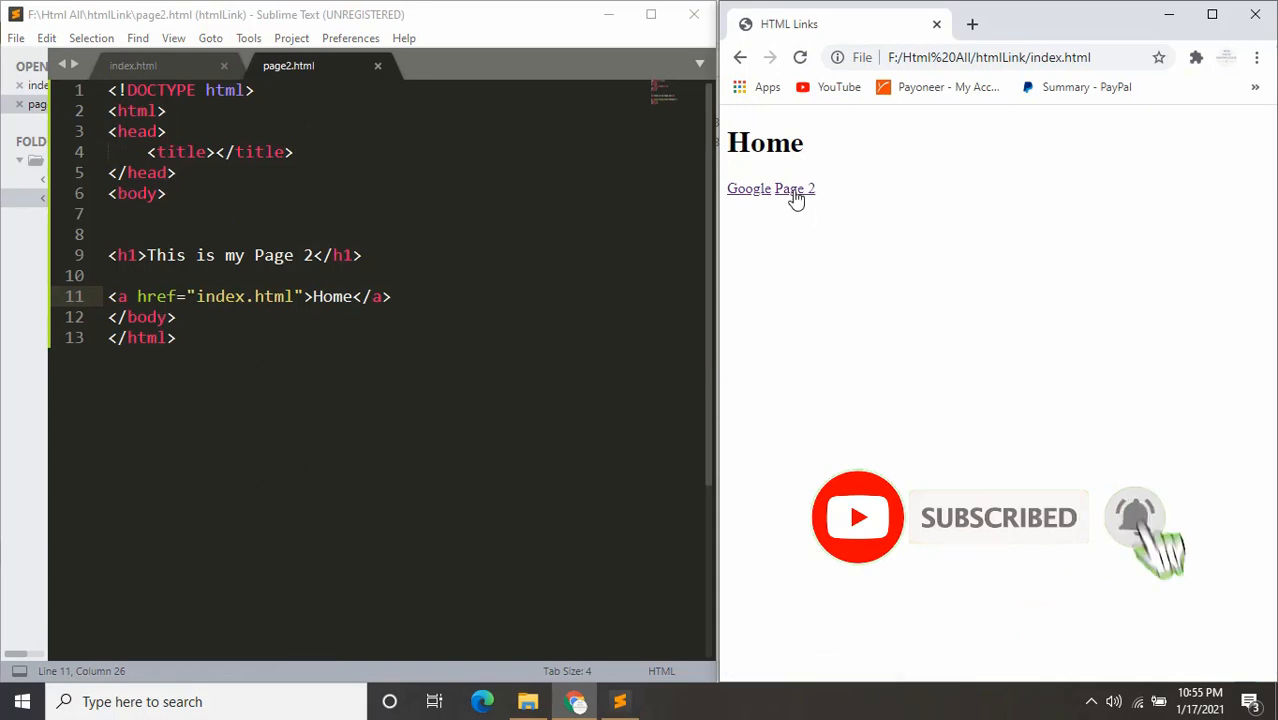
{"action": "left_click", "coordinate": [770, 188]}
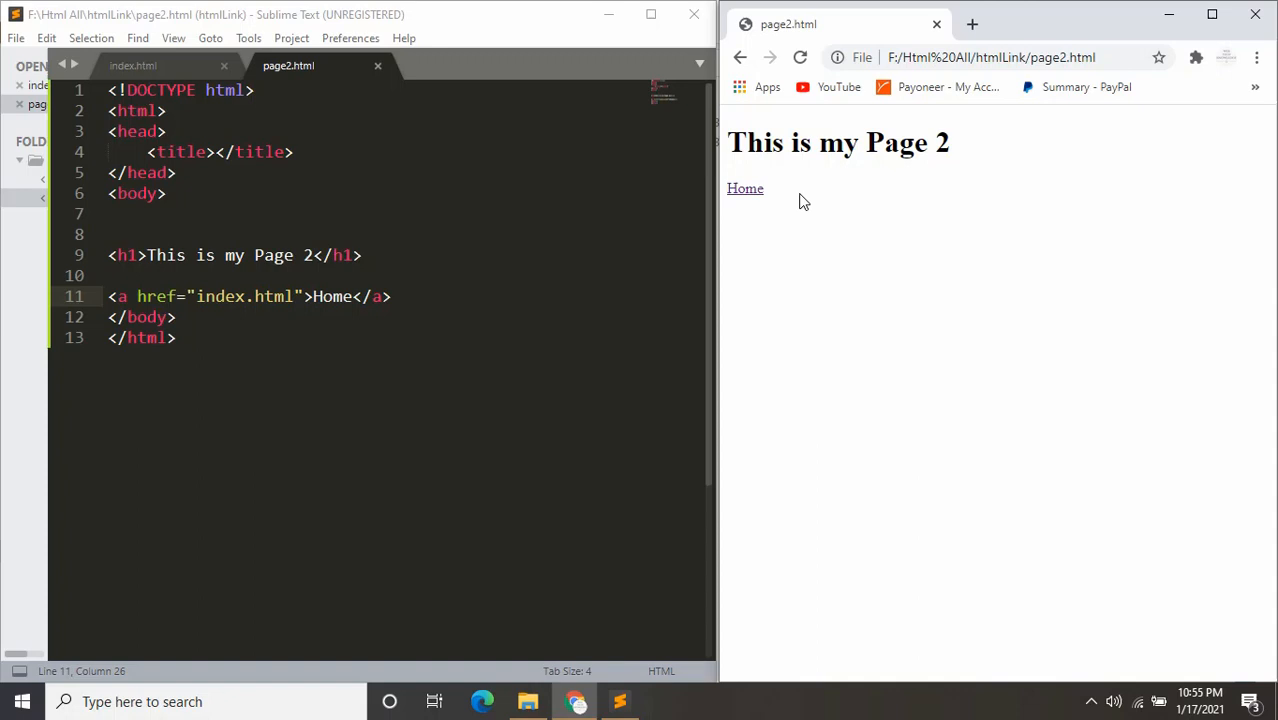
{"action": "mouse_move", "coordinate": [796, 218]}
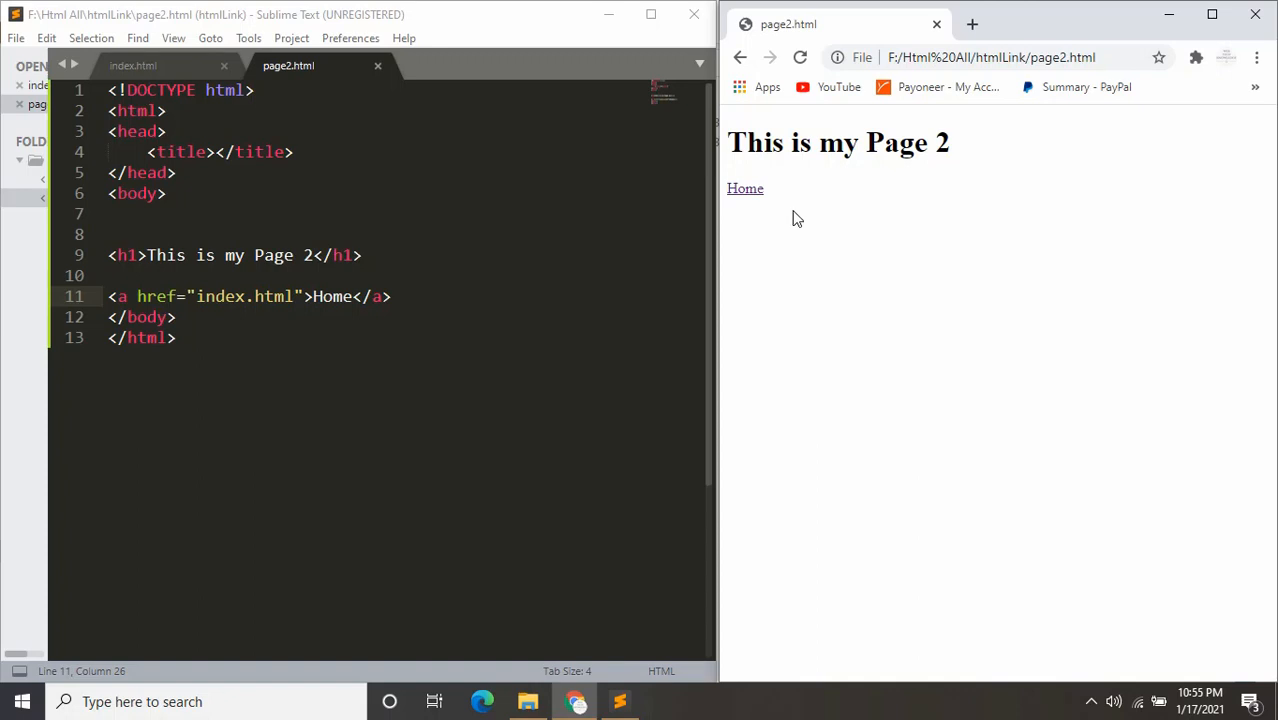